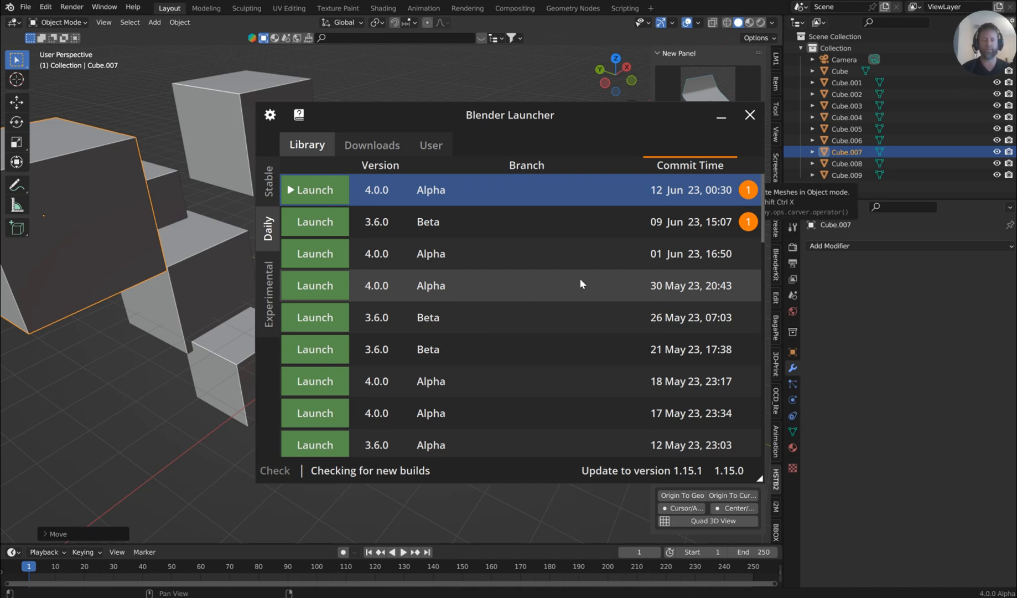
mouse_move(624, 202)
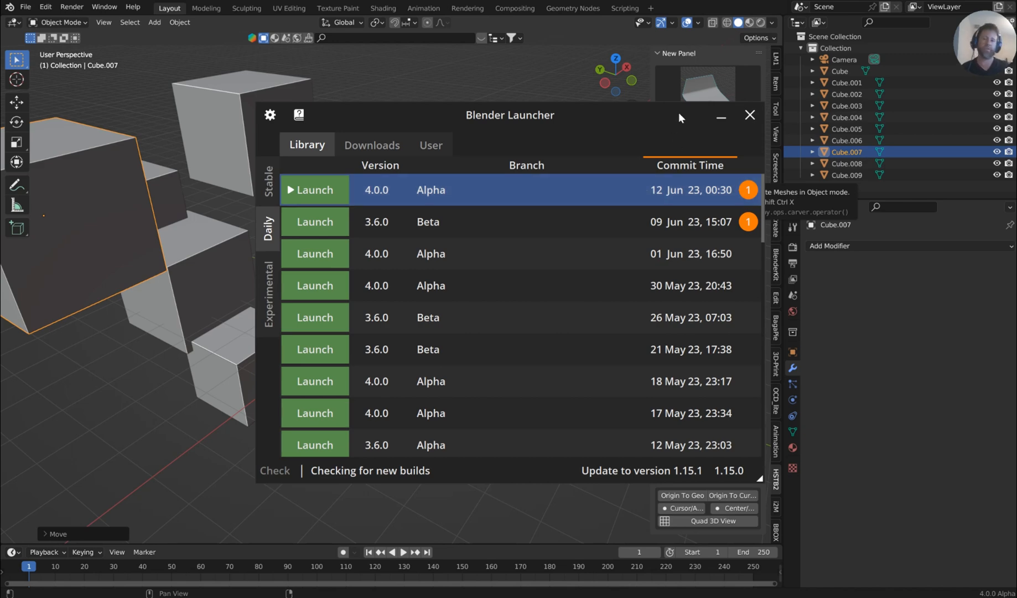
mouse_move(720, 116)
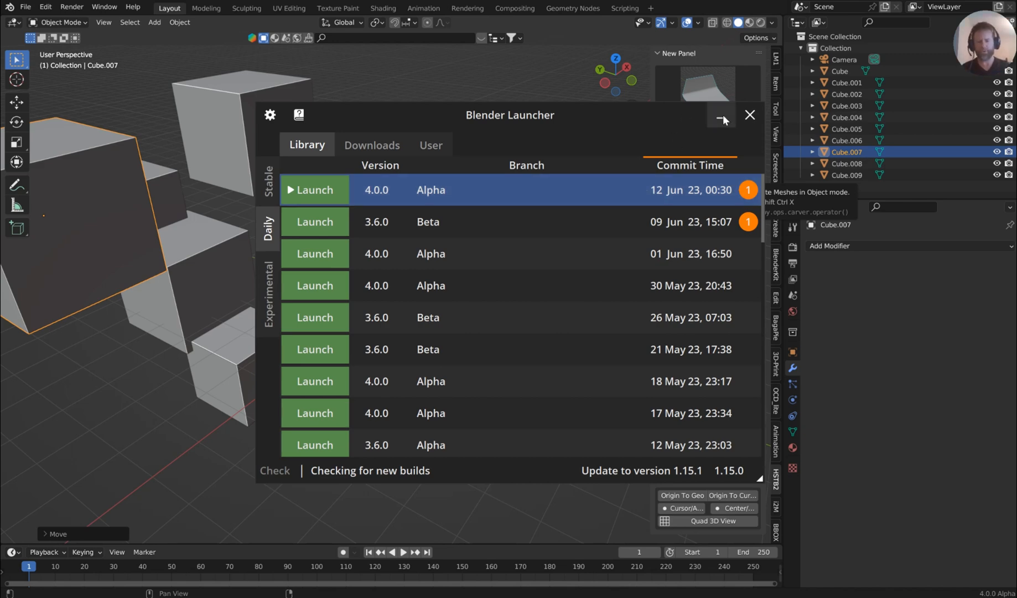
Step: Show the Blender 4.0 Alpha splash screen from the logo menu, then dismiss it
click(721, 115)
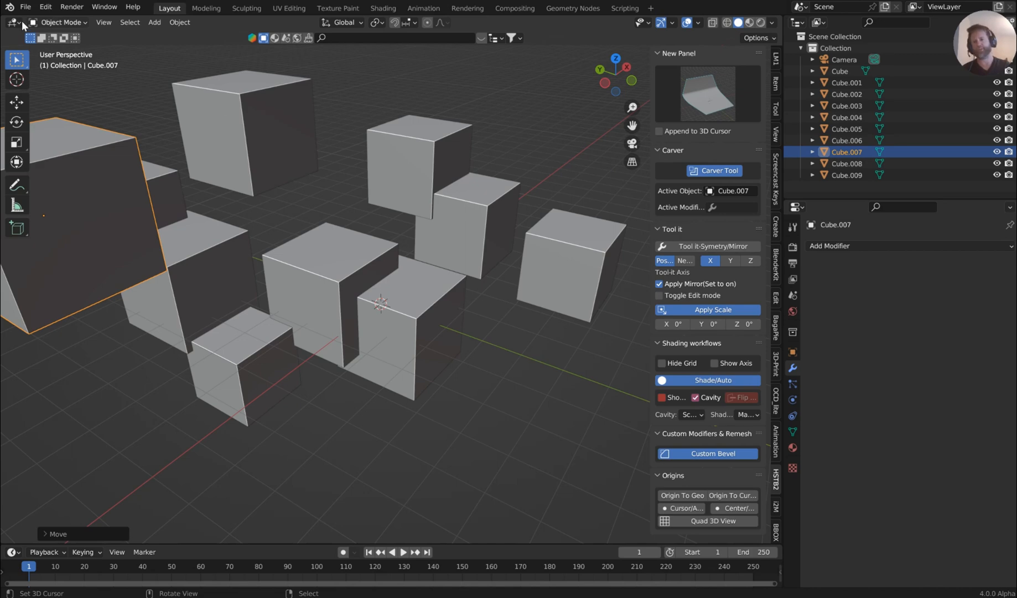
click(8, 6)
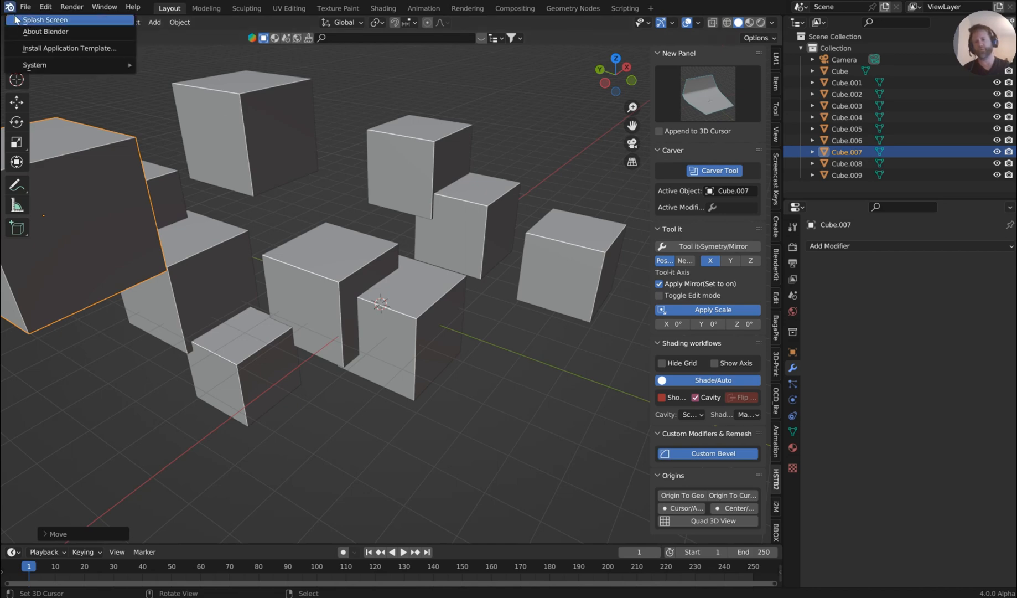
click(45, 20)
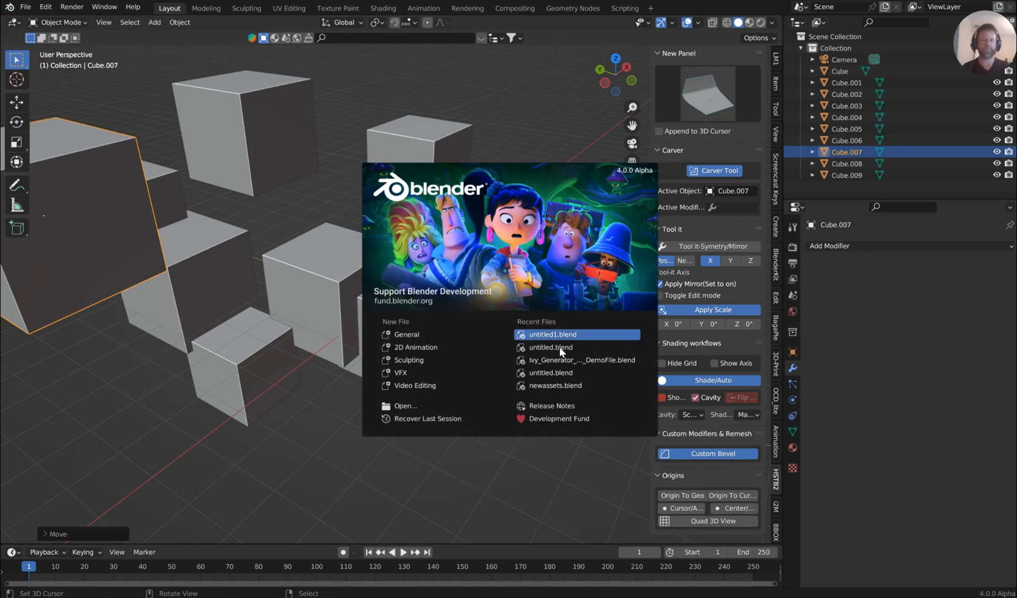
mouse_move(550, 346)
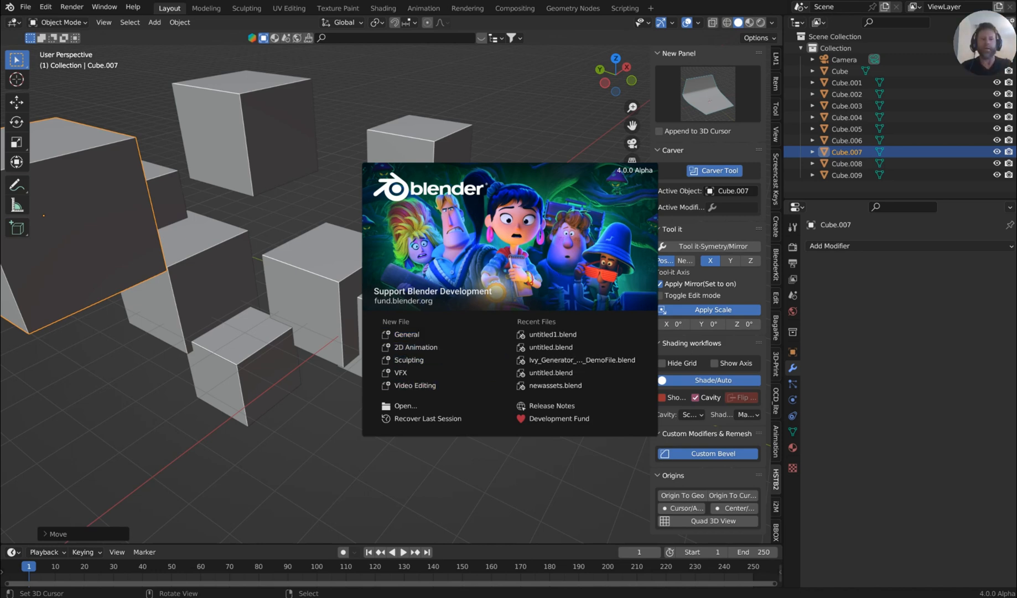
click(438, 123)
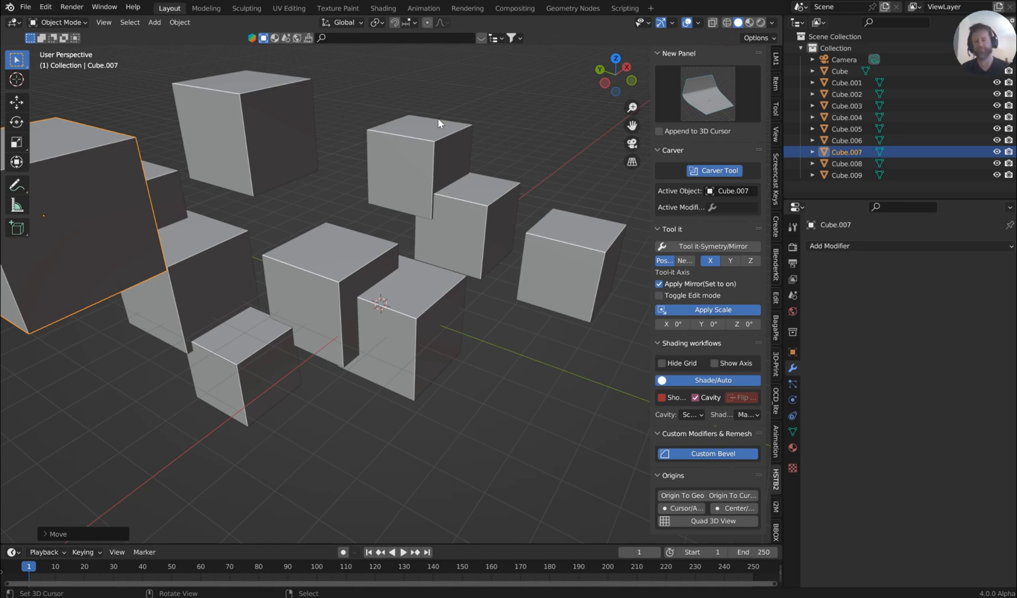
mouse_move(391, 114)
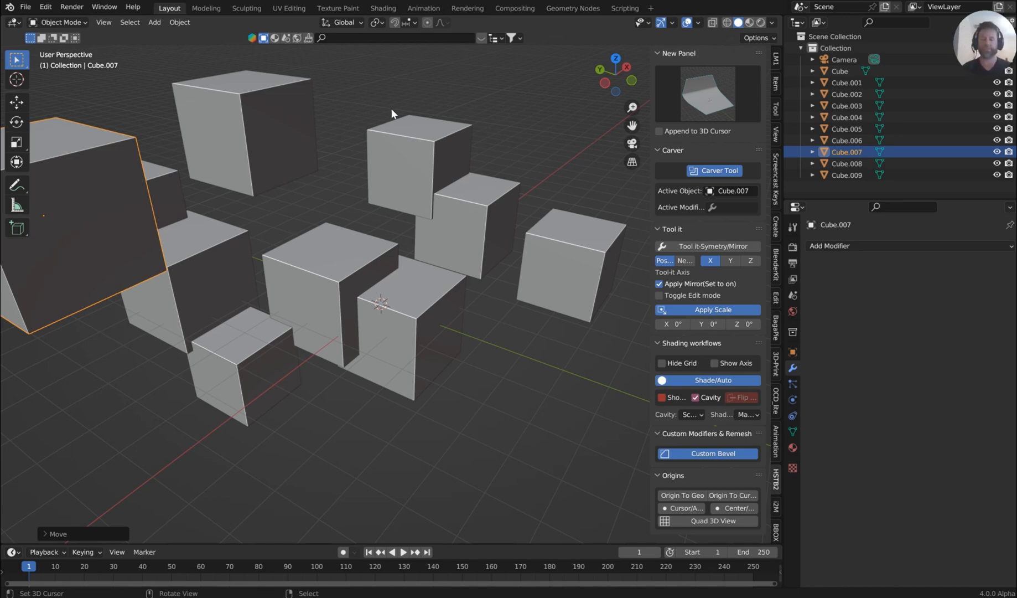
mouse_move(282, 125)
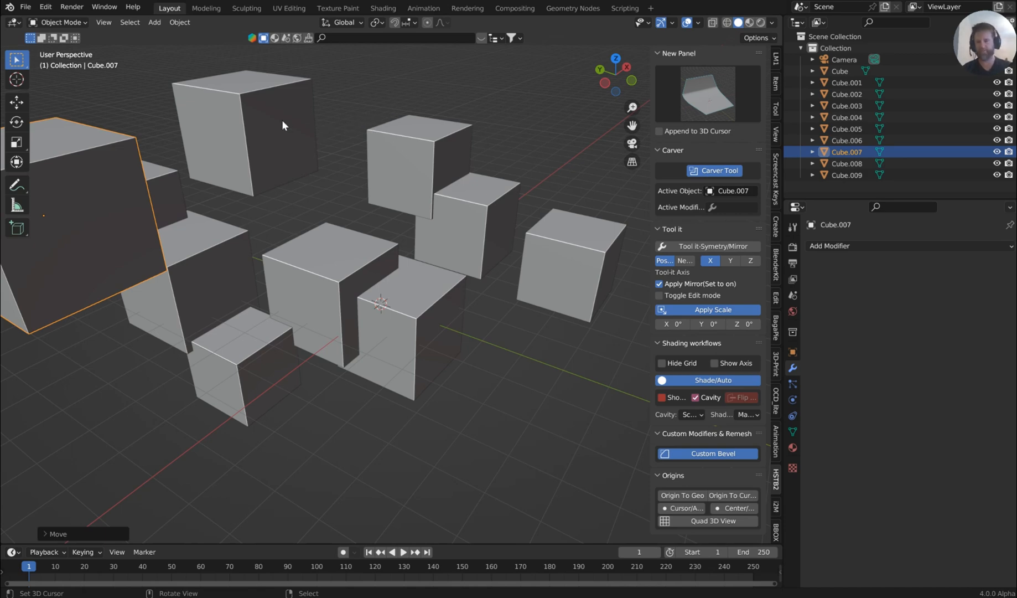
Step: Reveal the File menu's save commands, including Save Incremental
click(45, 6)
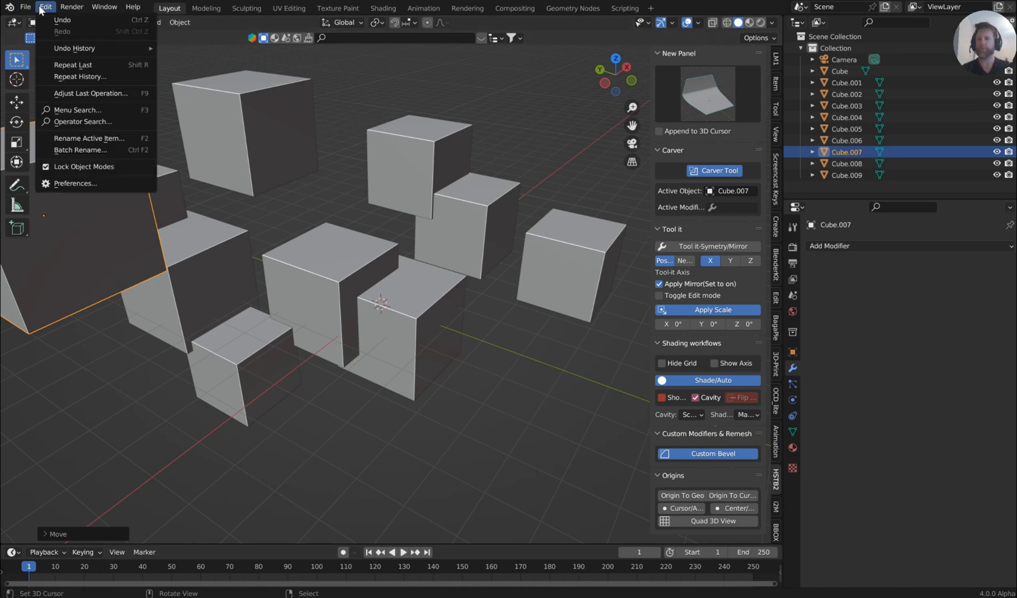
click(74, 183)
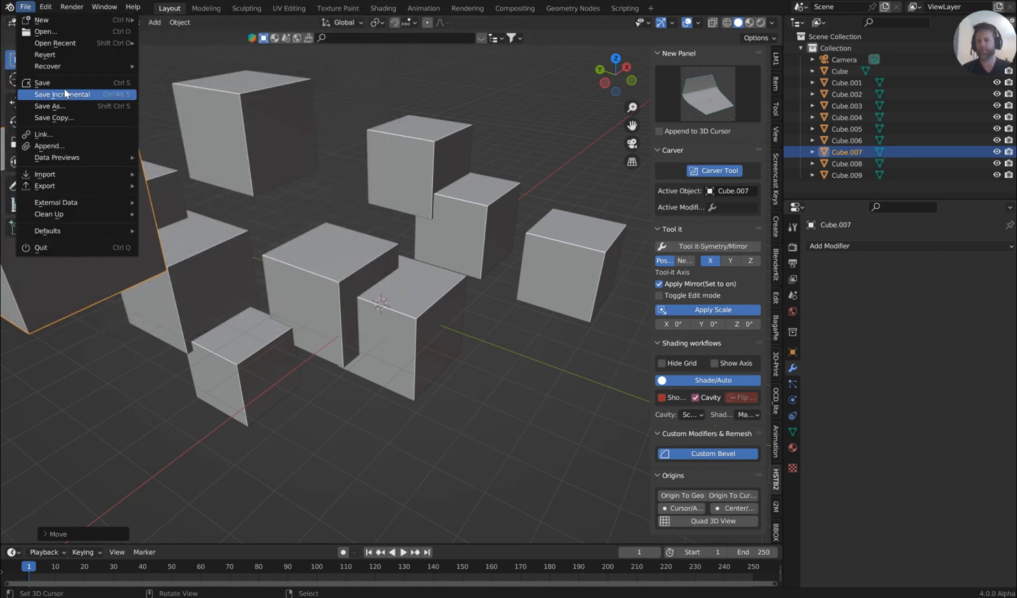
mouse_move(42, 81)
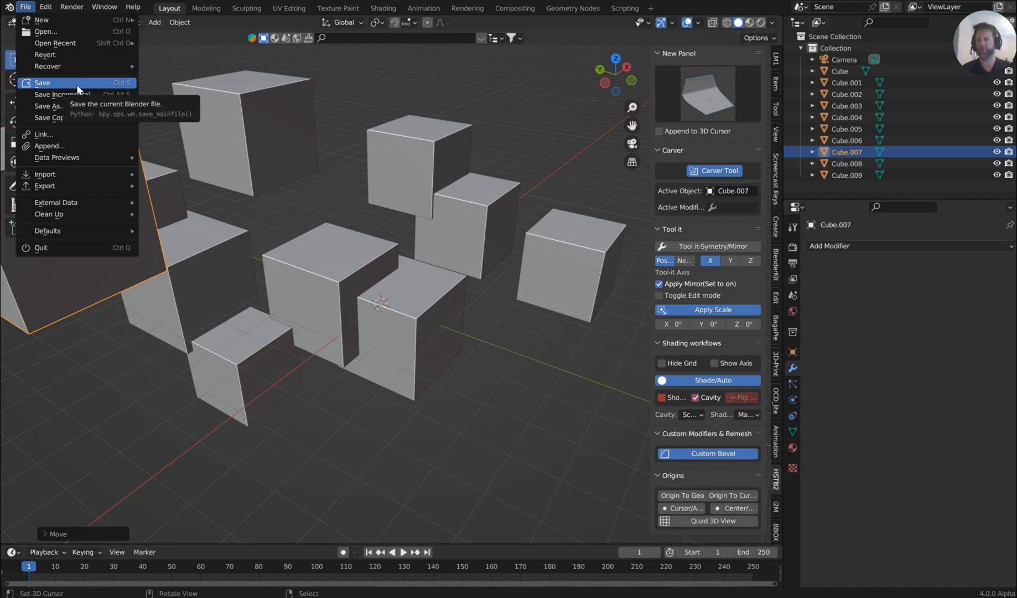
Step: Save the scene as untitled1.blend, then save an incremental copy untitled2.blend
click(42, 82)
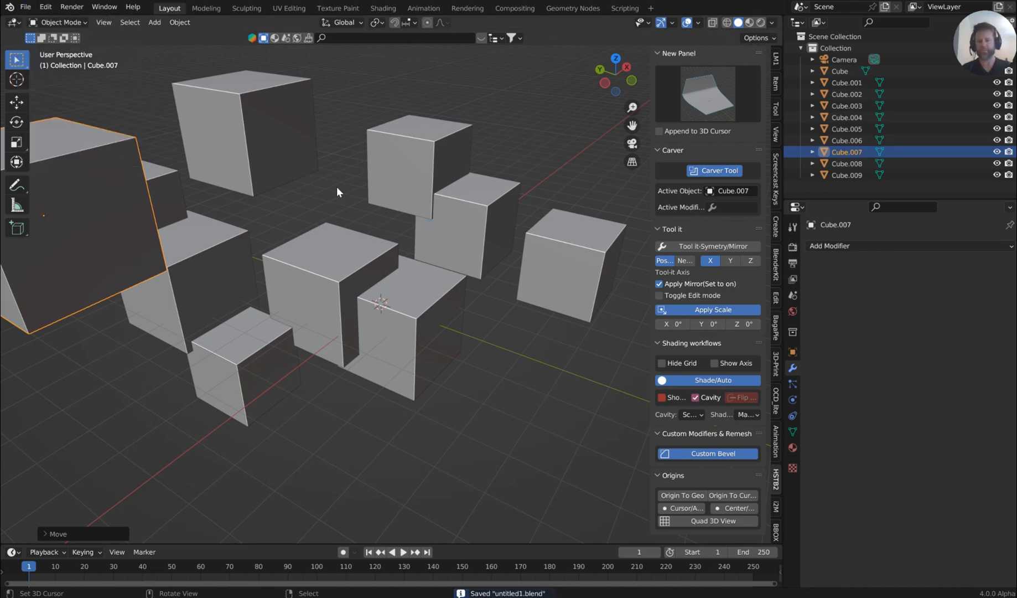
click(25, 7)
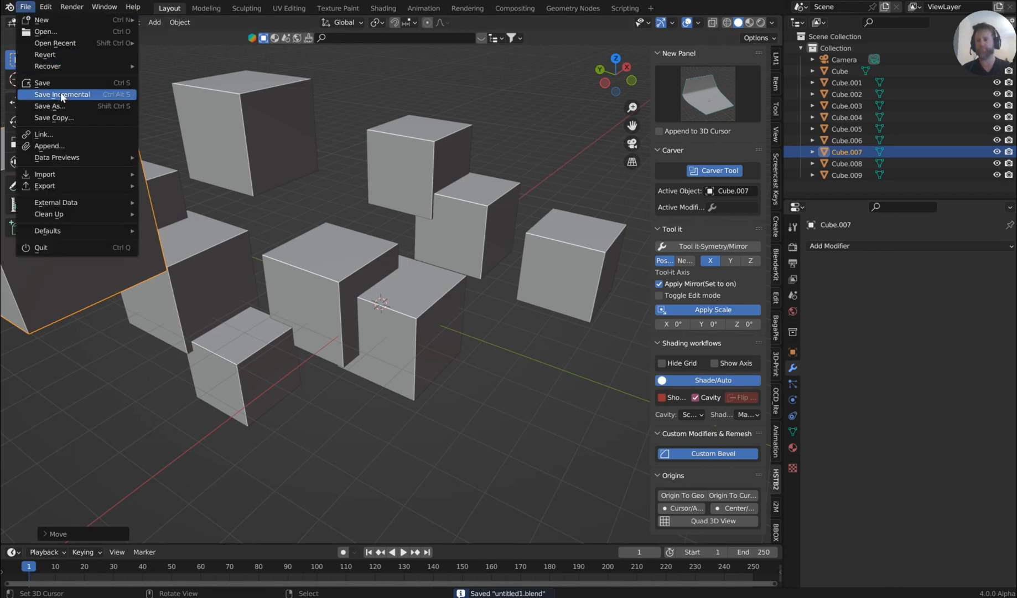
mouse_move(77, 96)
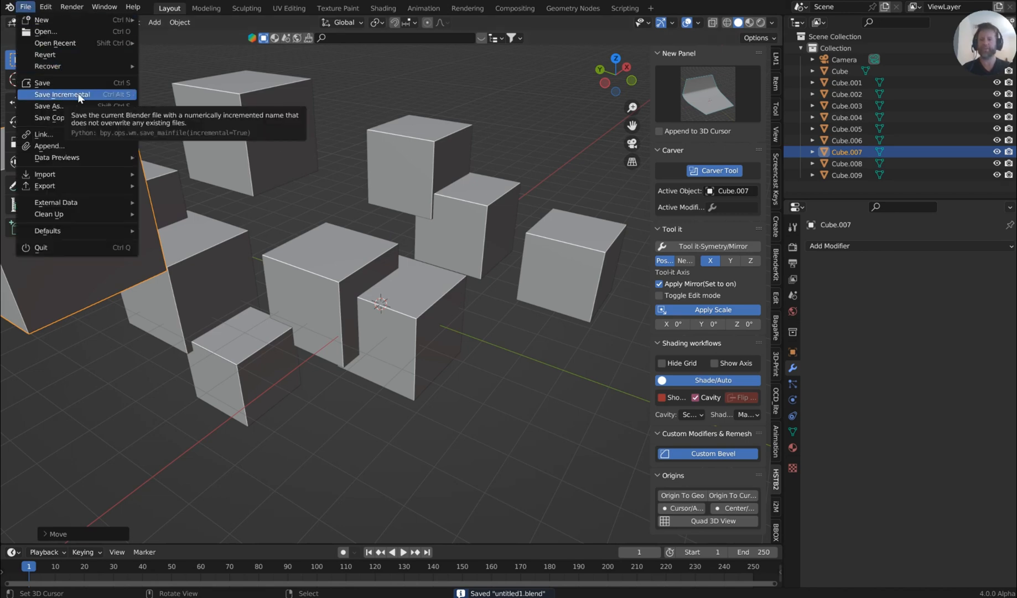
click(62, 94)
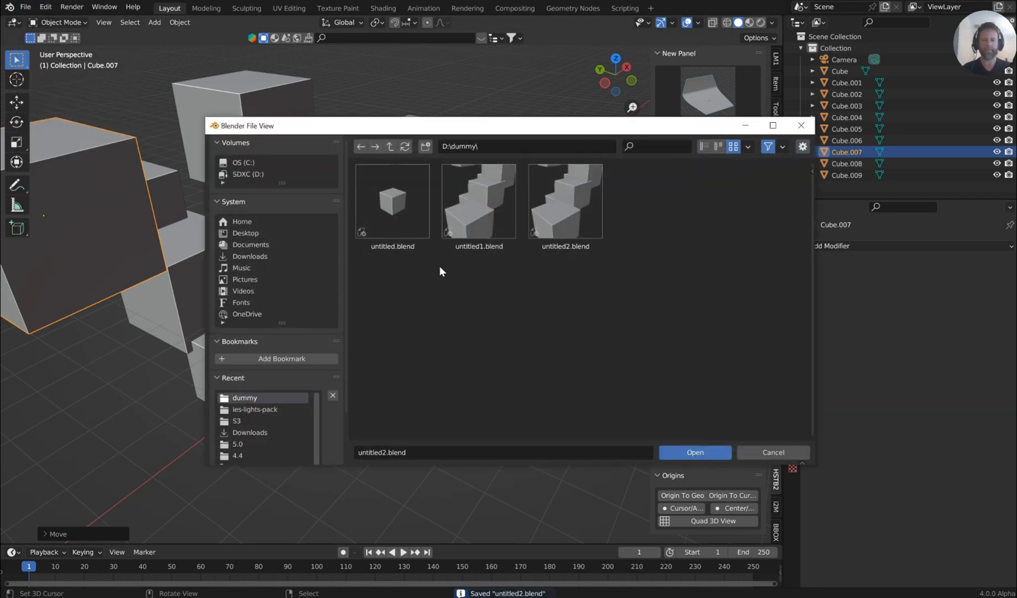
mouse_move(392, 202)
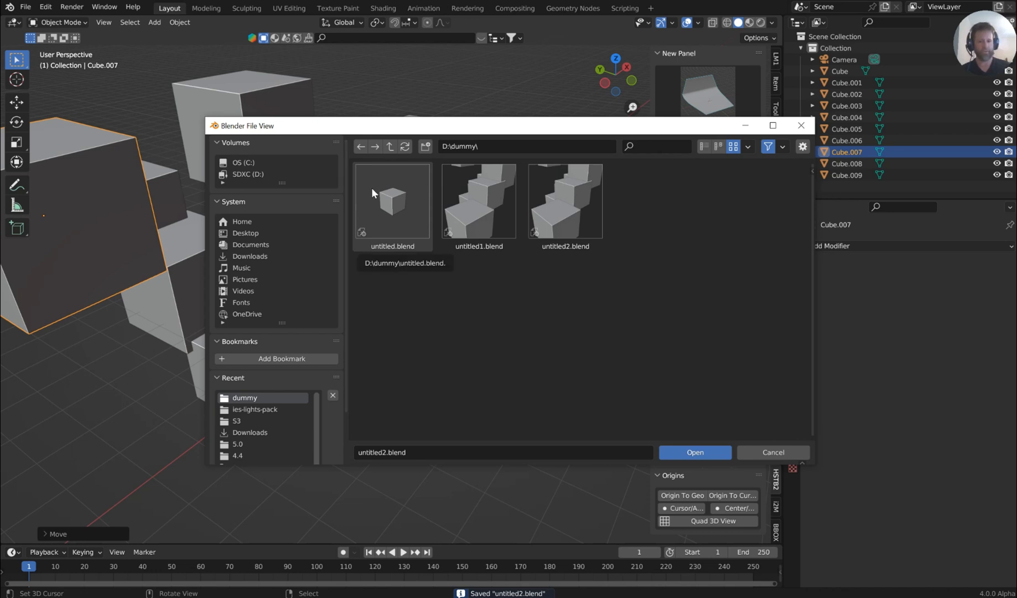
mouse_move(491, 219)
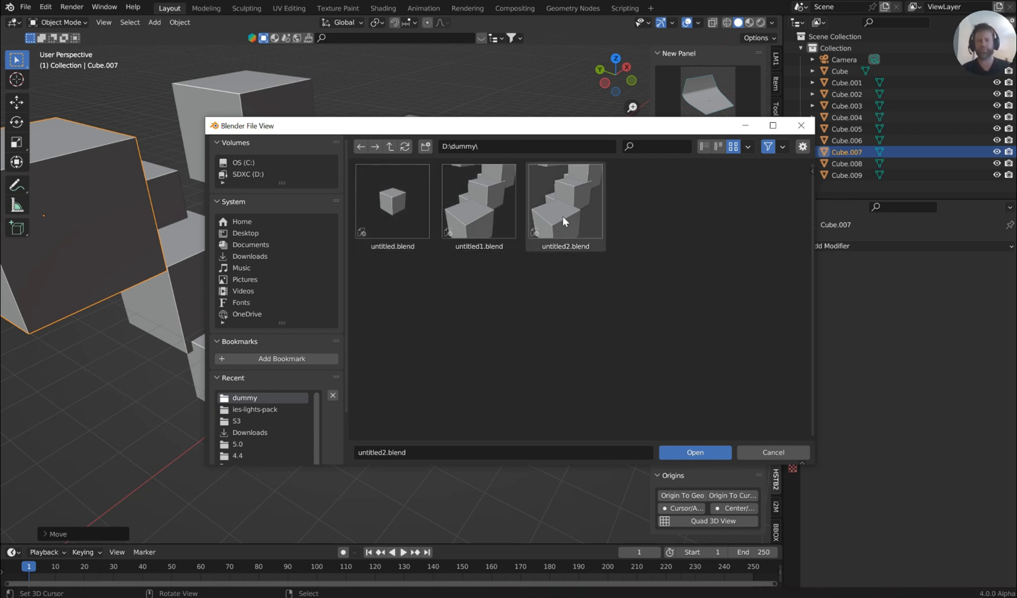
mouse_move(479, 220)
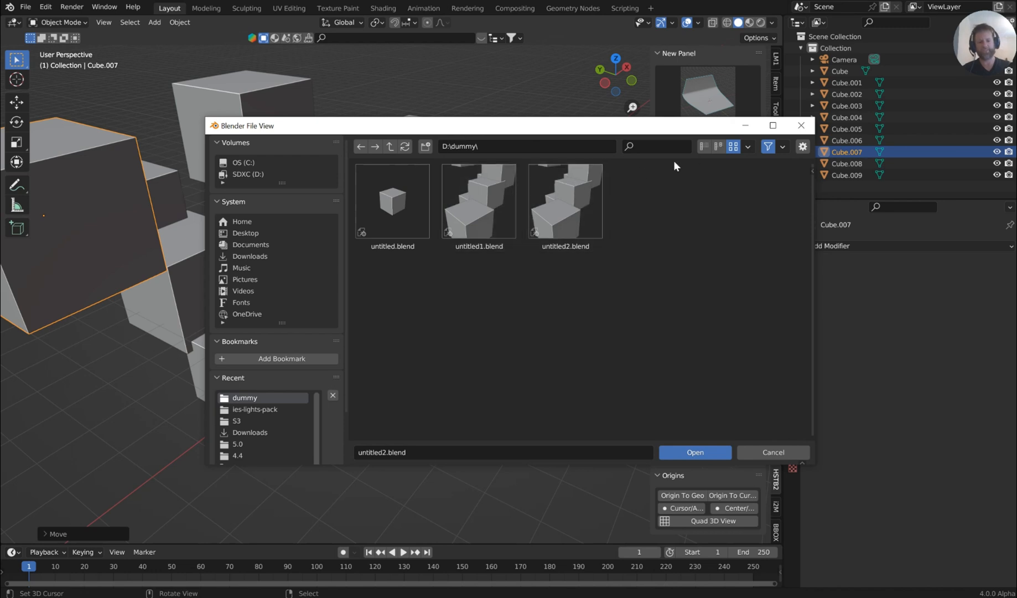
mouse_move(606, 183)
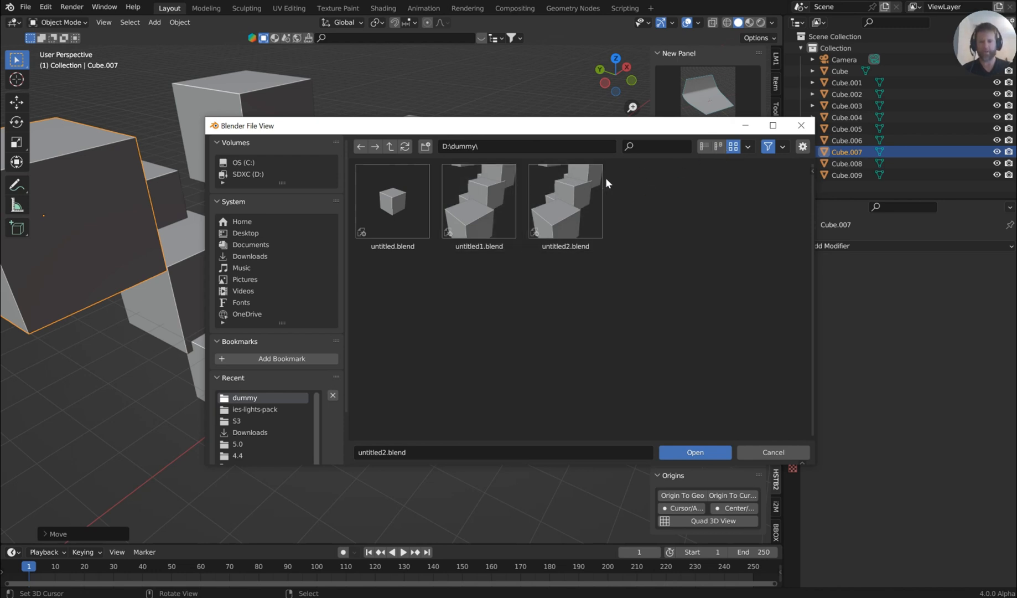
mouse_move(747, 126)
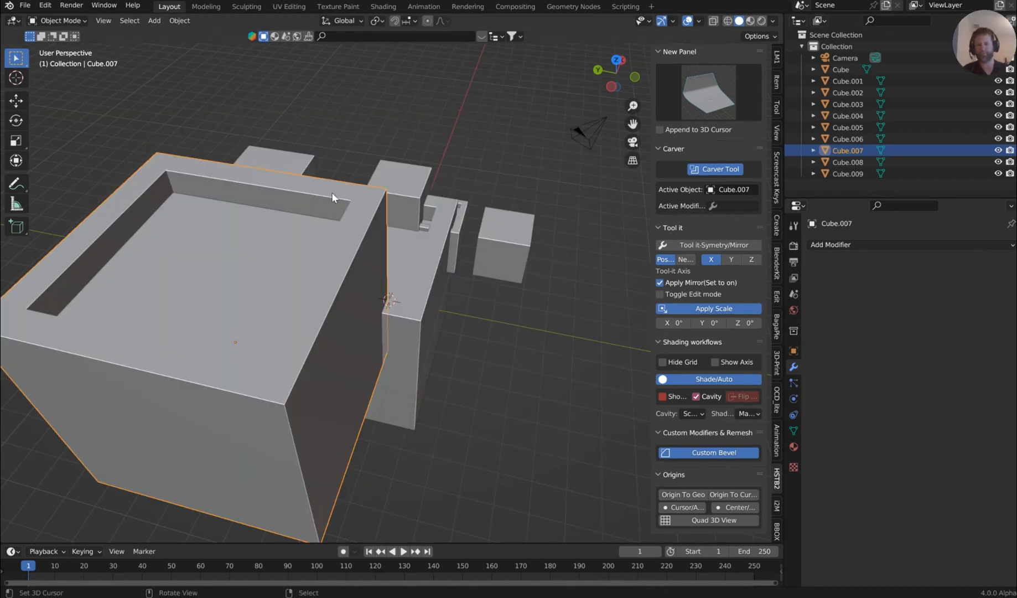
Step: Leave the Open file browser up, then rotate the duplicated hollow box before saving
click(24, 5)
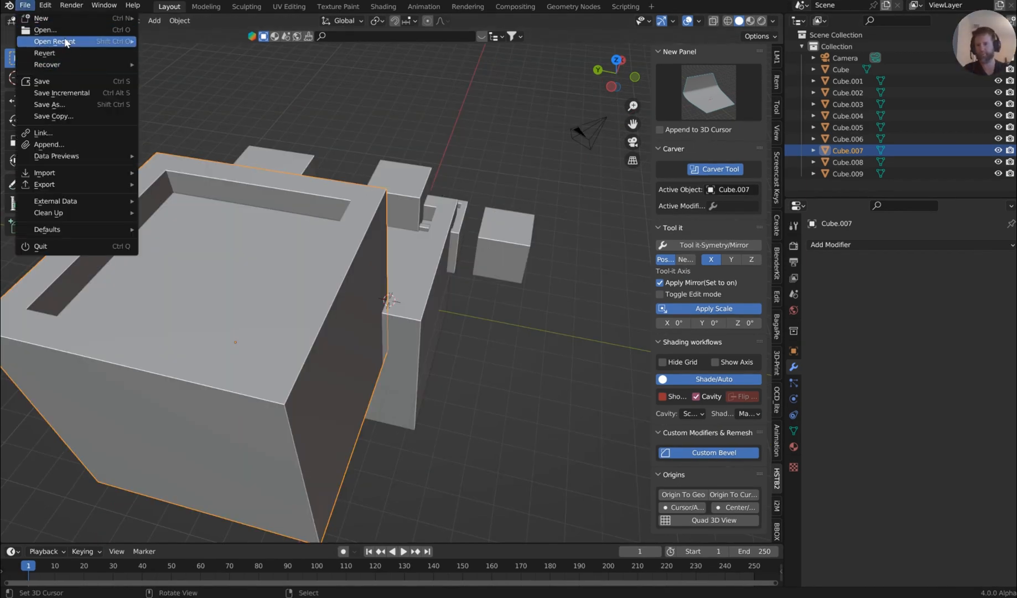
click(45, 30)
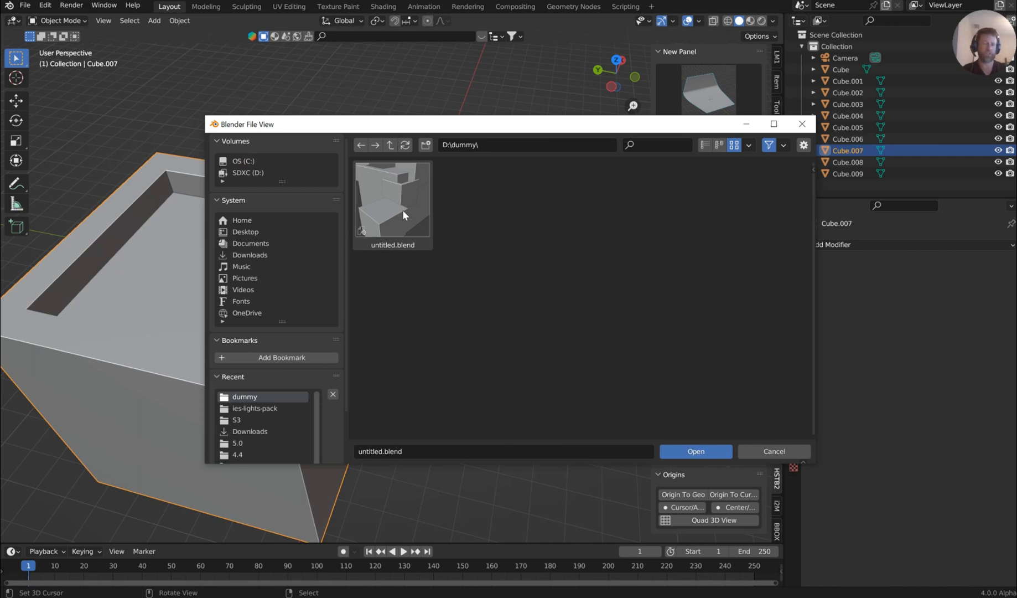
mouse_move(154, 224)
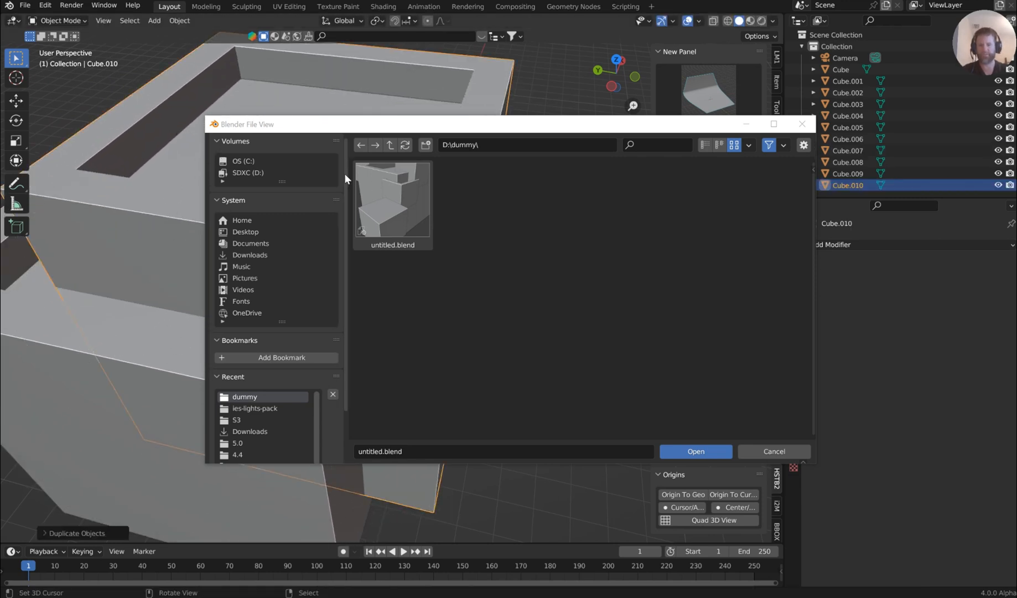
key(r)
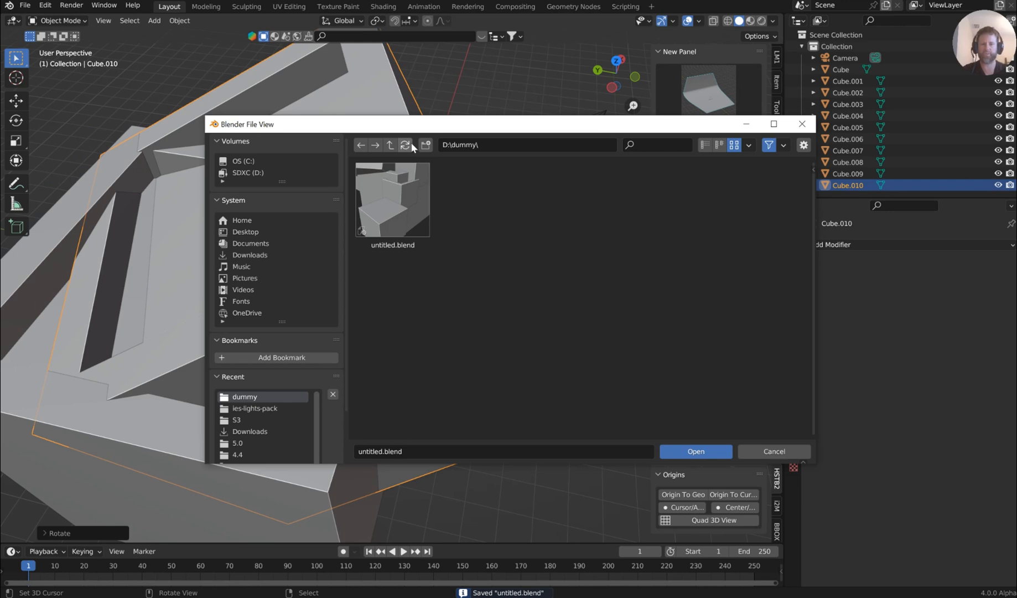
mouse_move(398, 203)
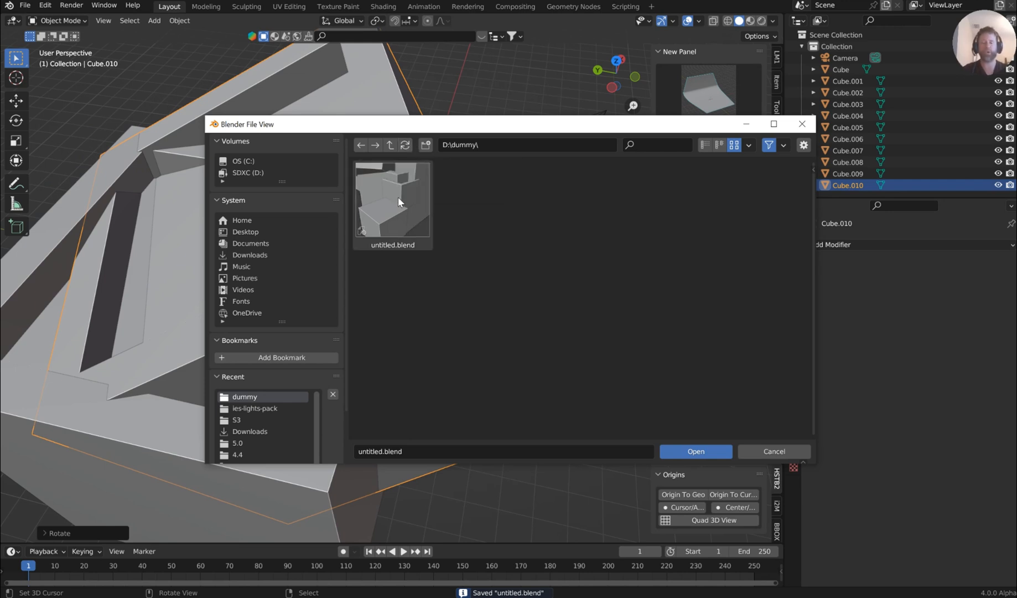
mouse_move(397, 200)
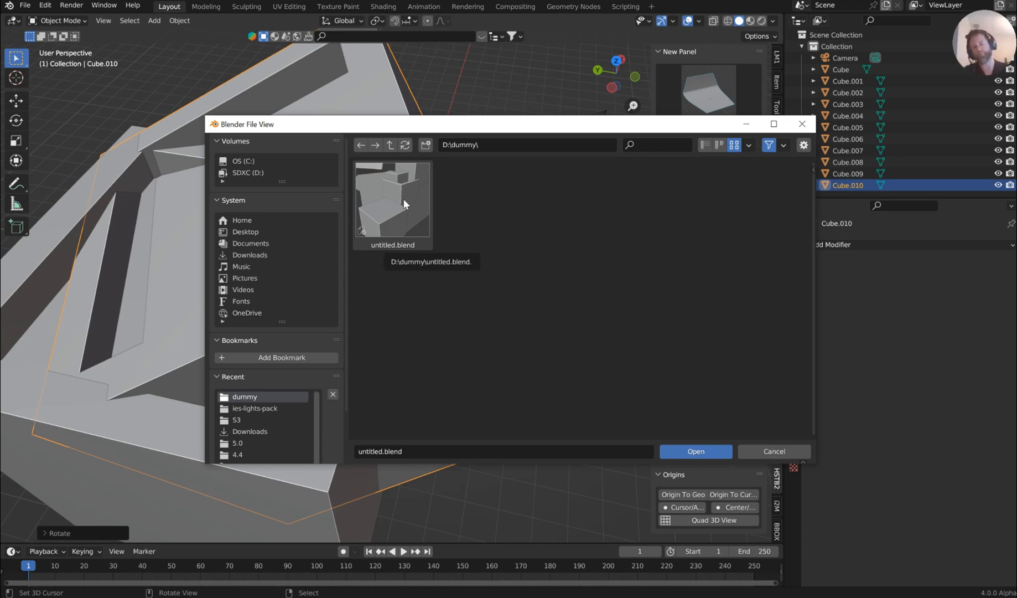
mouse_move(172, 219)
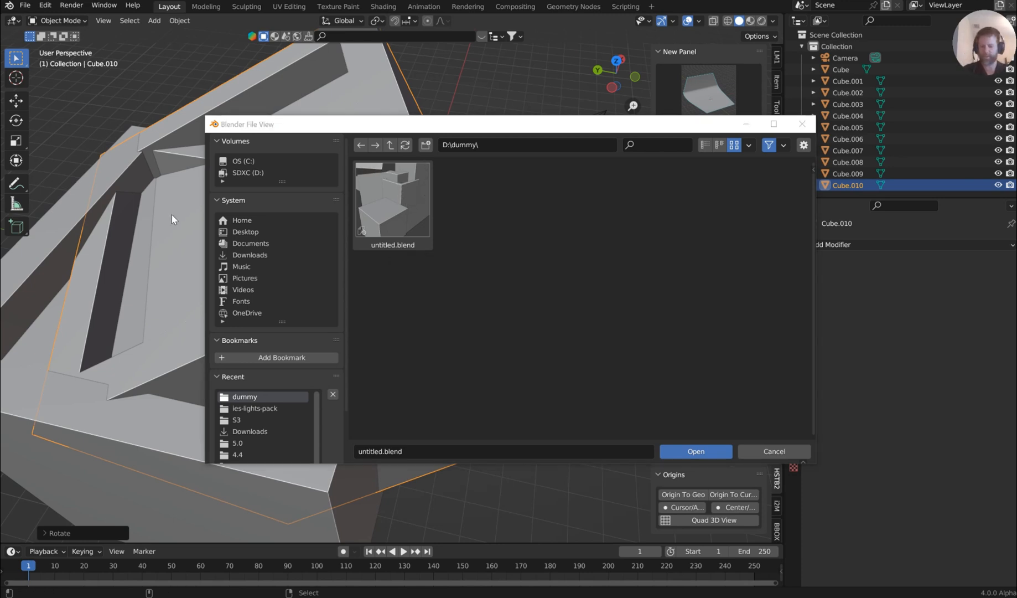
Step: Resize the box so the incremental save untitled1.blend appears in the file browser
click(405, 145)
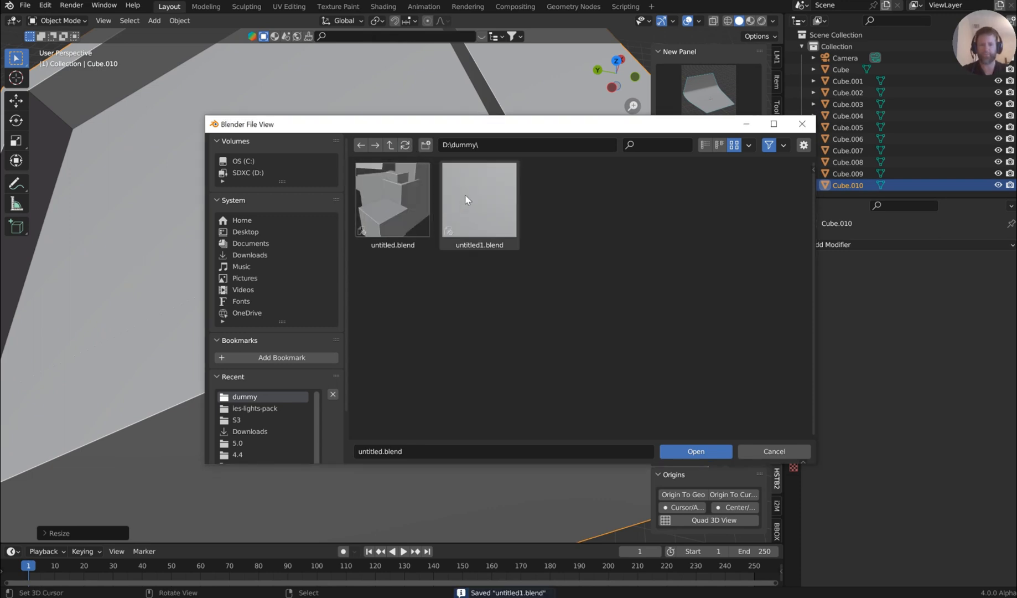
mouse_move(492, 203)
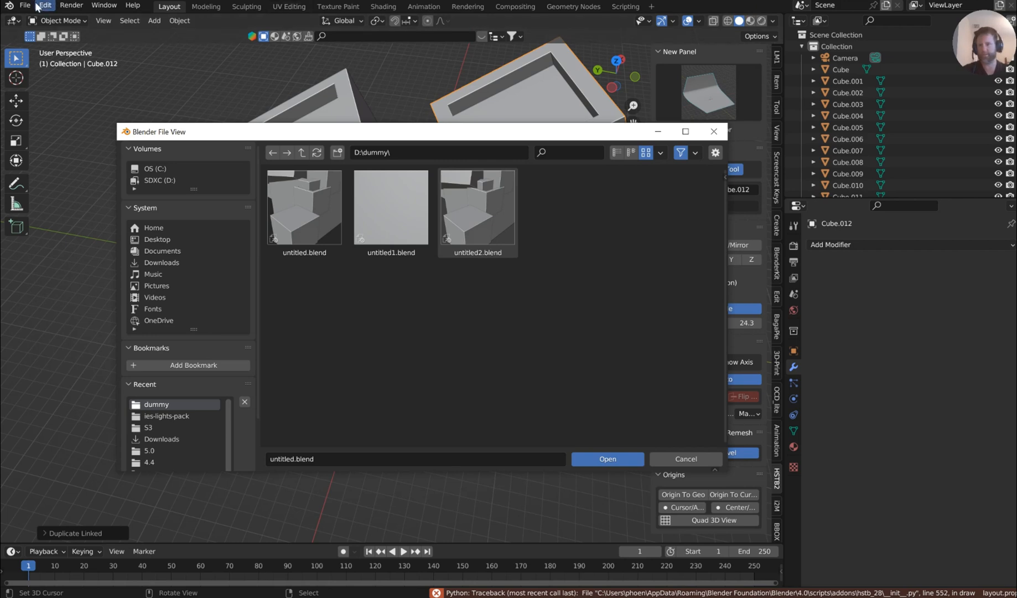
Step: Bring up the quick favorites holding incremental save and its mesh primitives
click(24, 6)
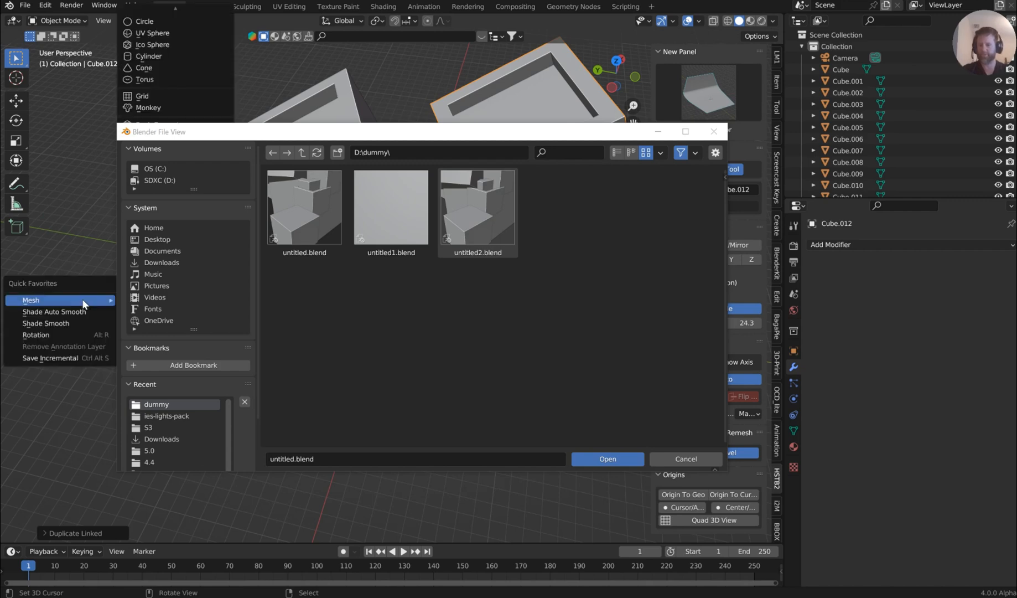
mouse_move(58, 358)
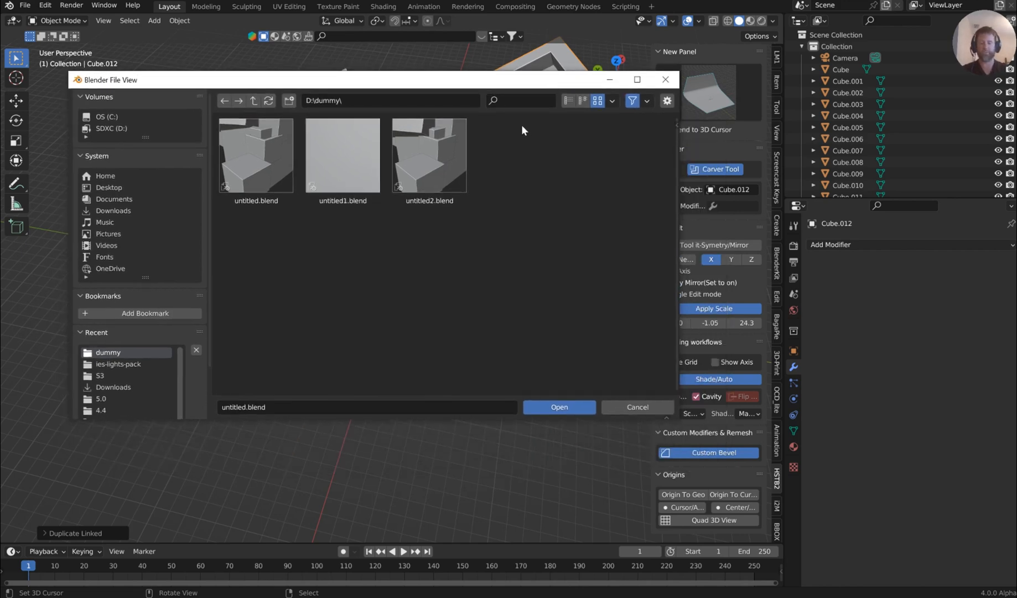
mouse_move(581, 42)
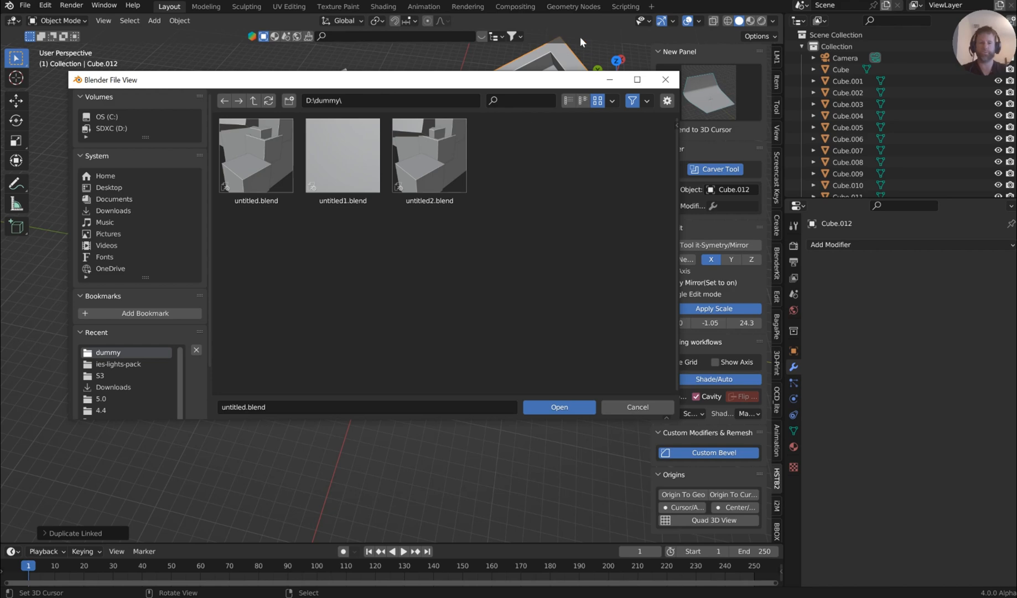
Step: Select untitled.blend from the thumbnail previews in the D:\dummy folder
click(255, 155)
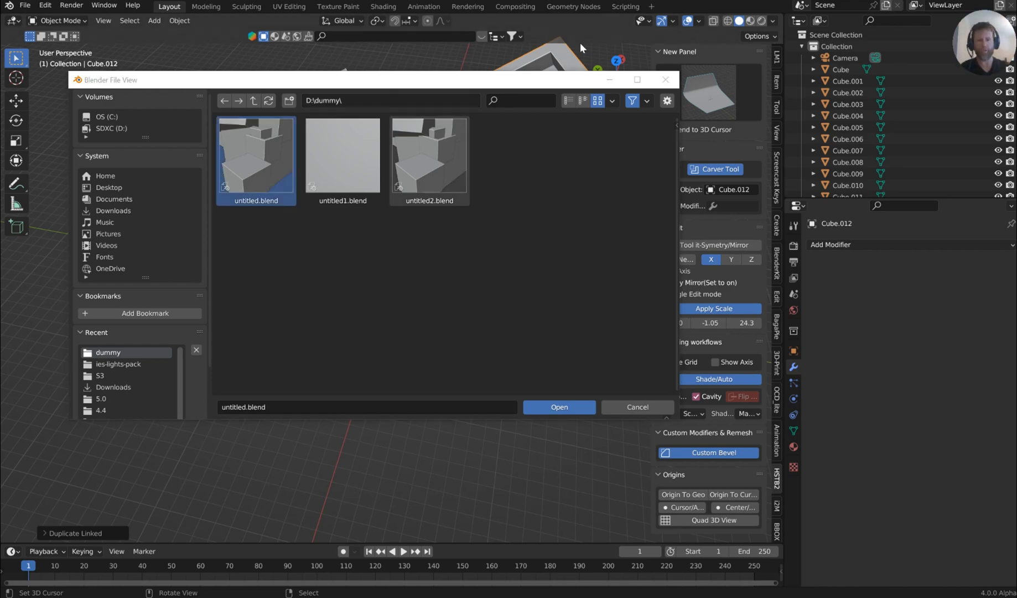
click(558, 407)
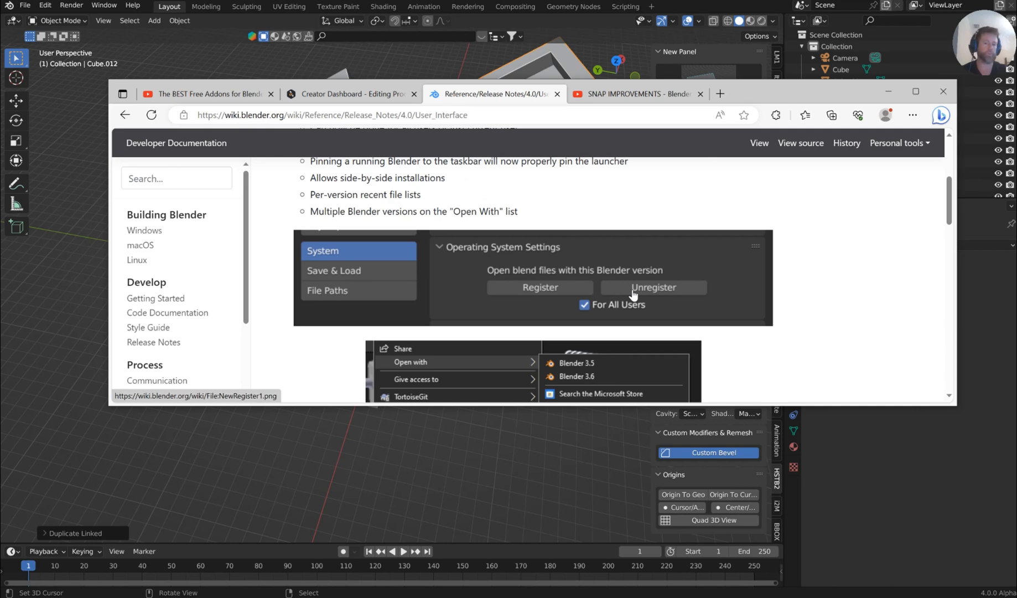
mouse_move(576, 281)
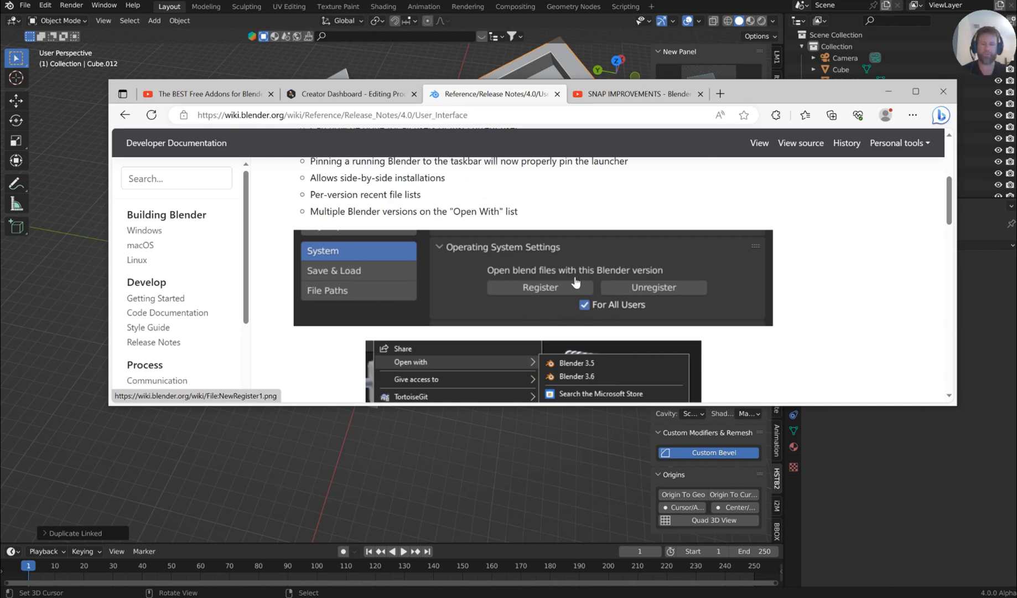
mouse_move(562, 273)
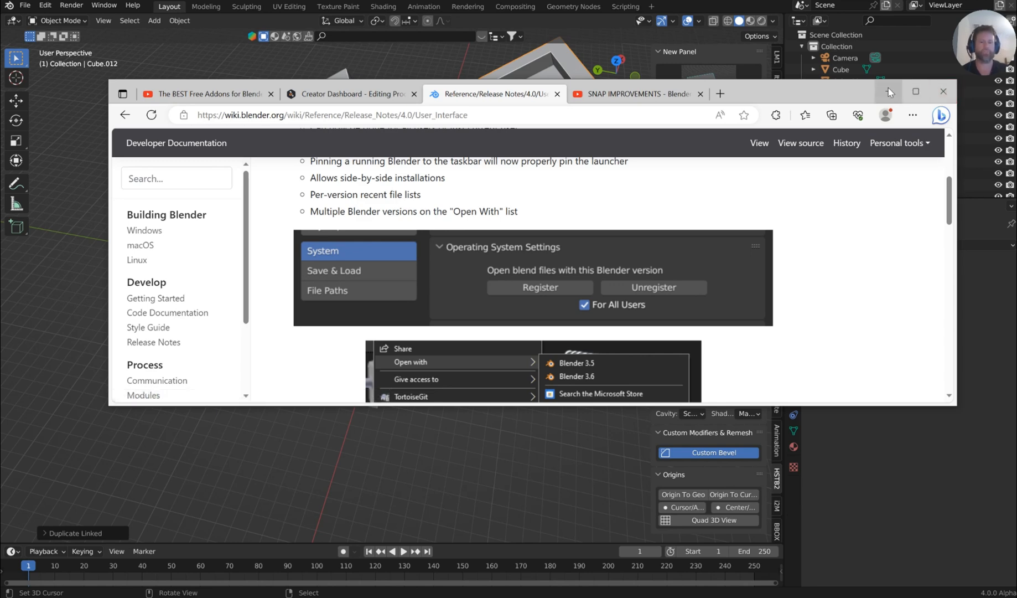
mouse_move(890, 91)
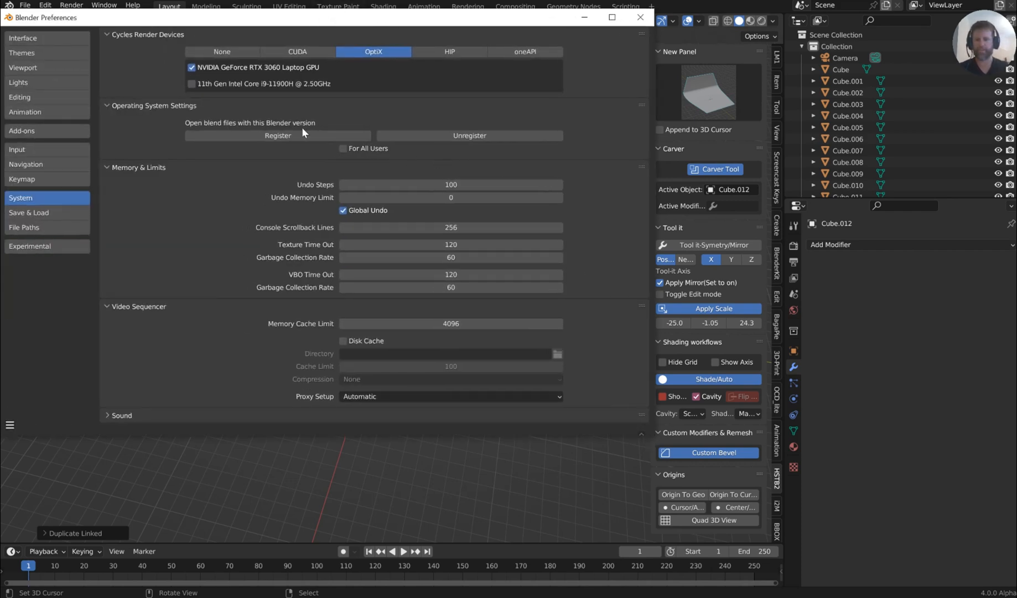
mouse_move(434, 96)
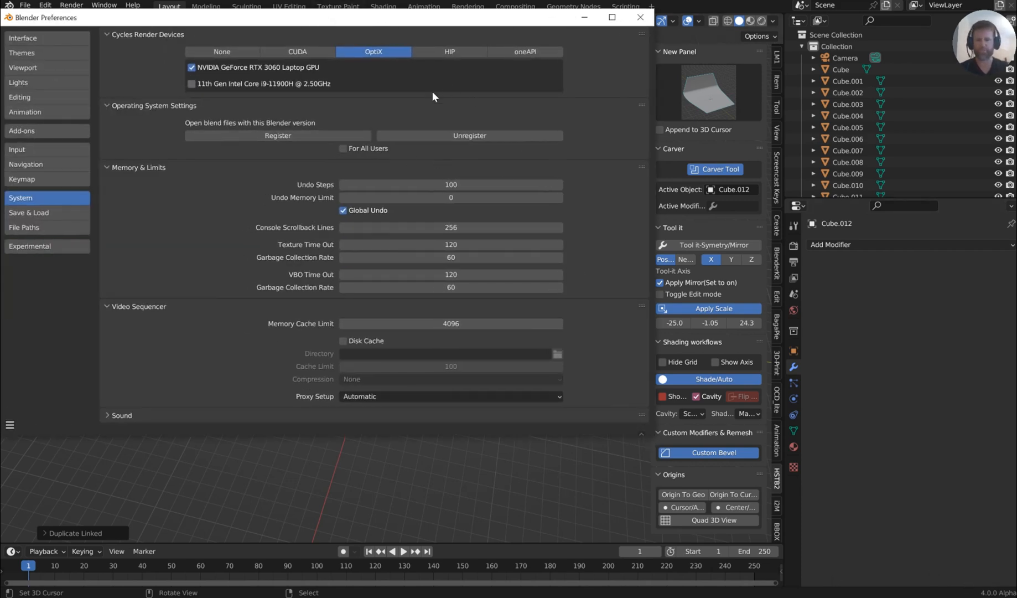
mouse_move(278, 135)
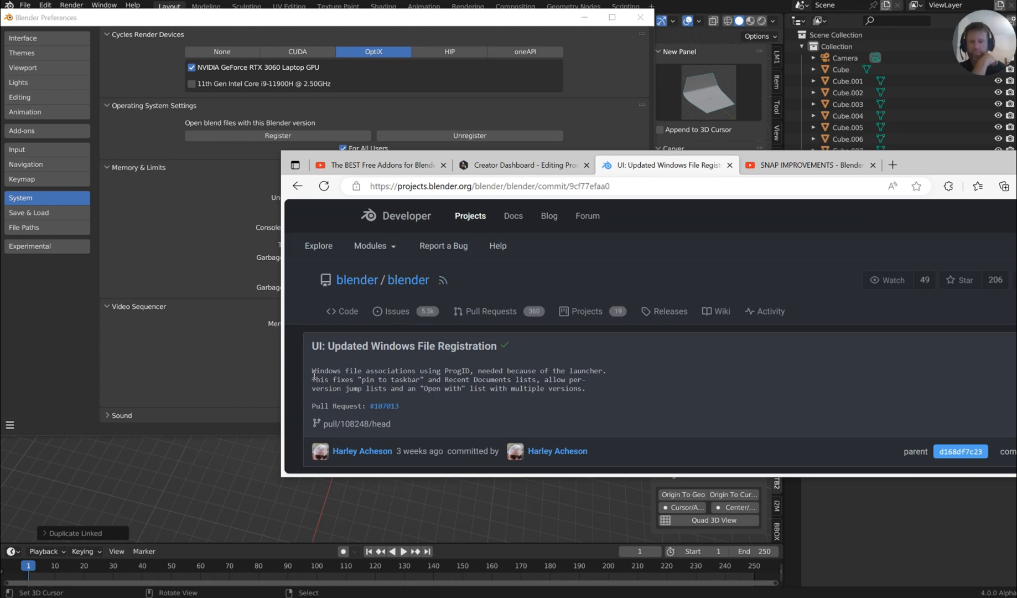
Step: Highlight the full description of the 'Updated Windows File Registration' commit
drag(313, 370, 491, 371)
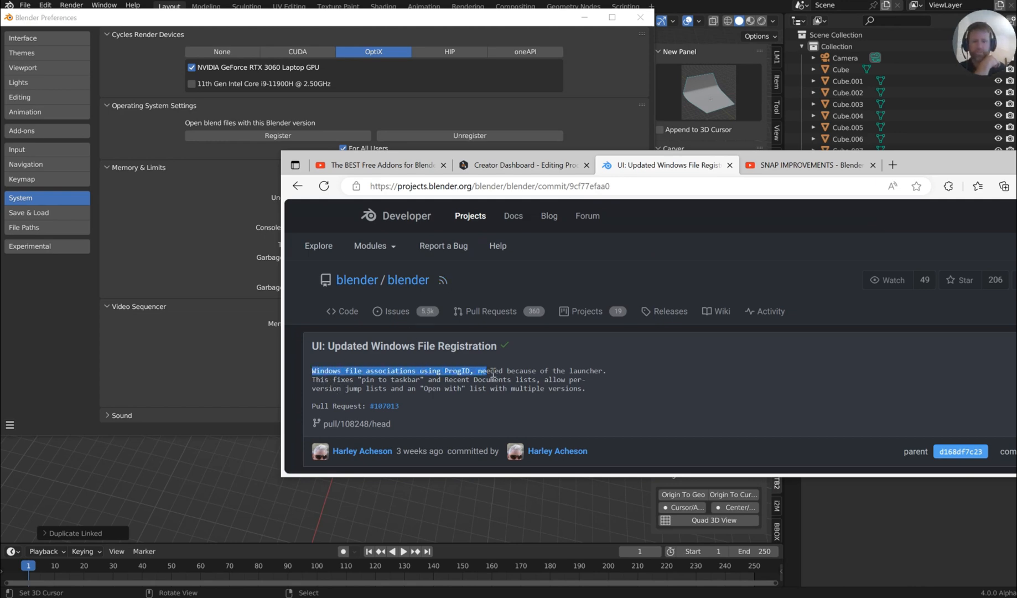
drag(480, 371, 599, 389)
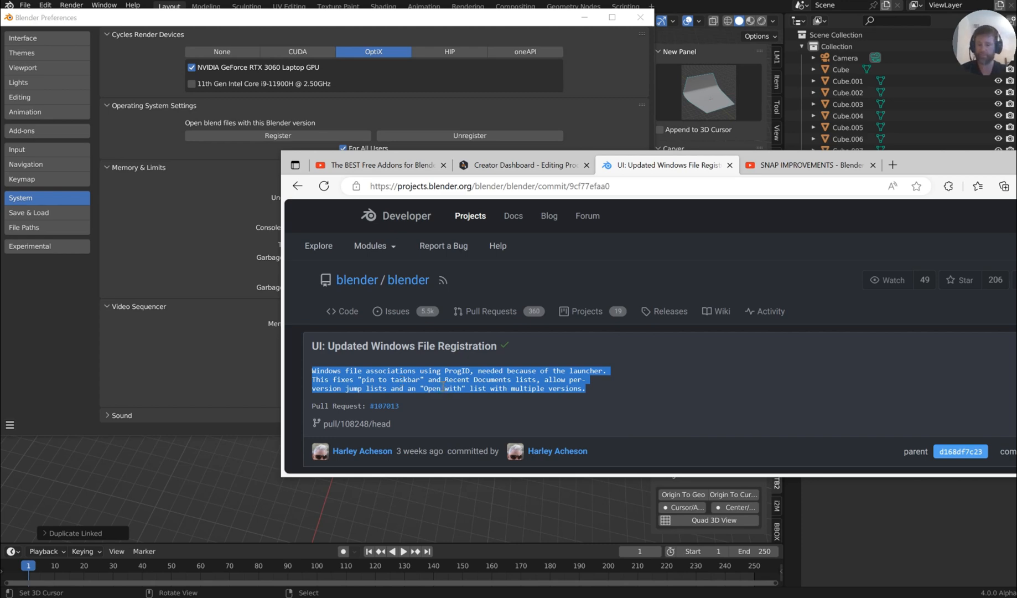
mouse_move(349, 400)
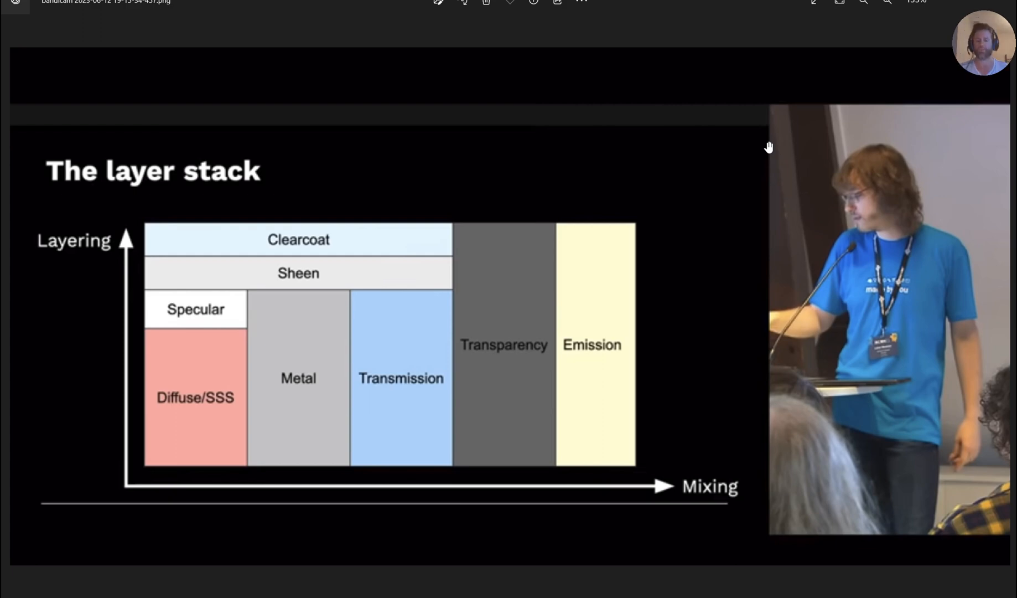
mouse_move(459, 261)
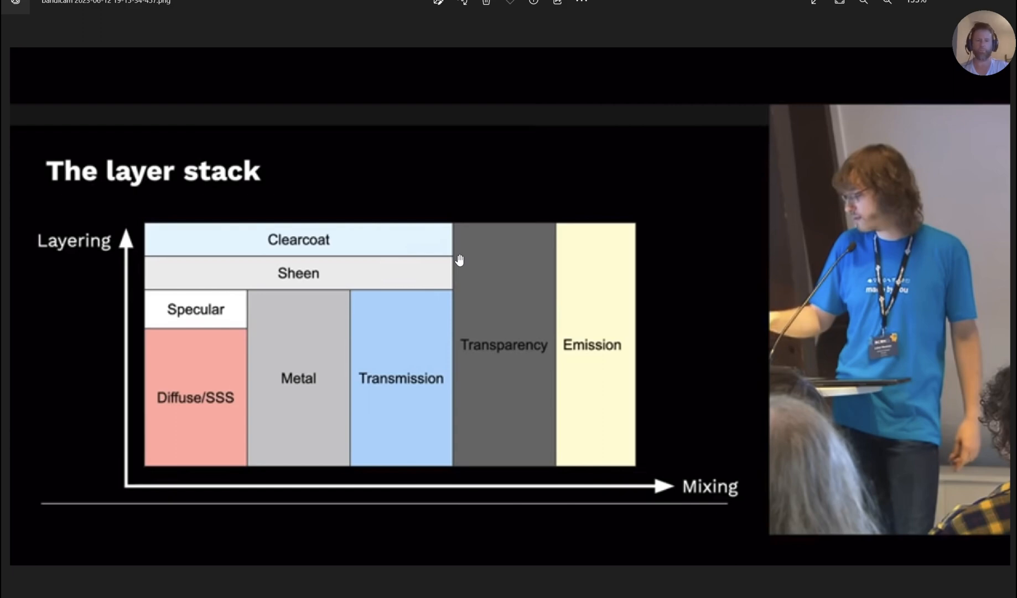
mouse_move(425, 246)
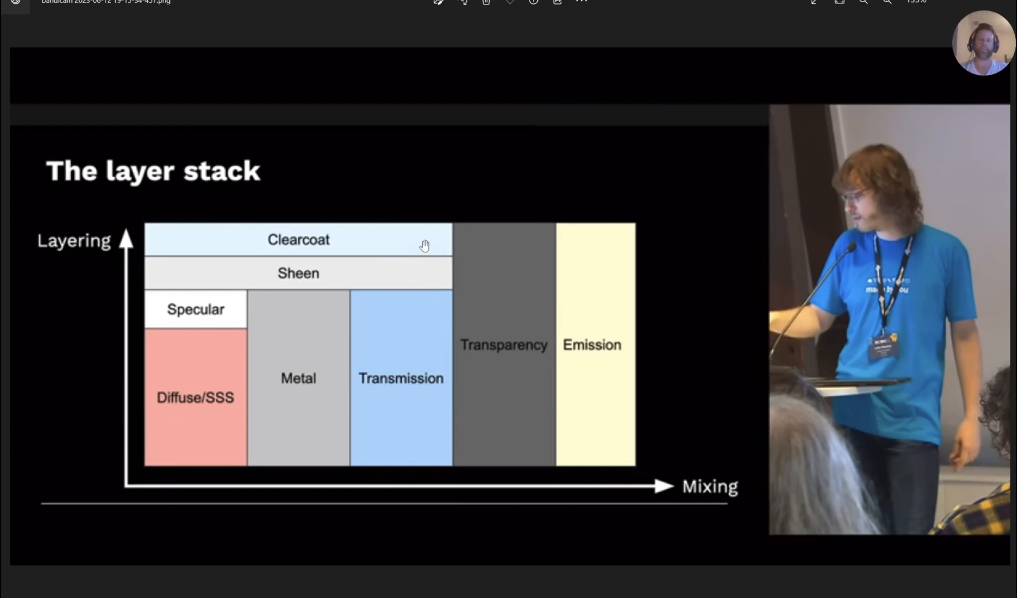
mouse_move(506, 183)
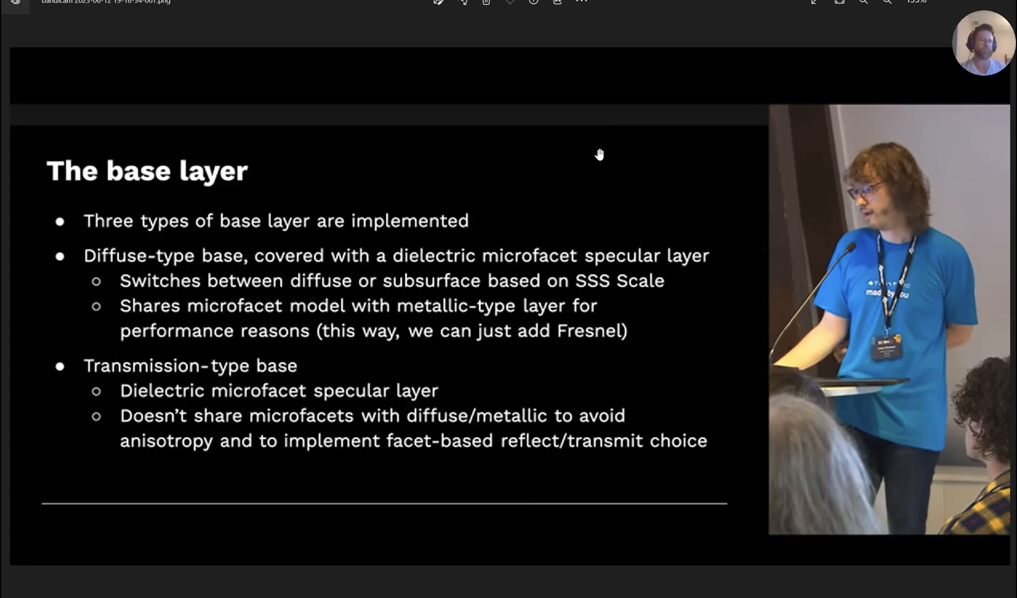
mouse_move(578, 130)
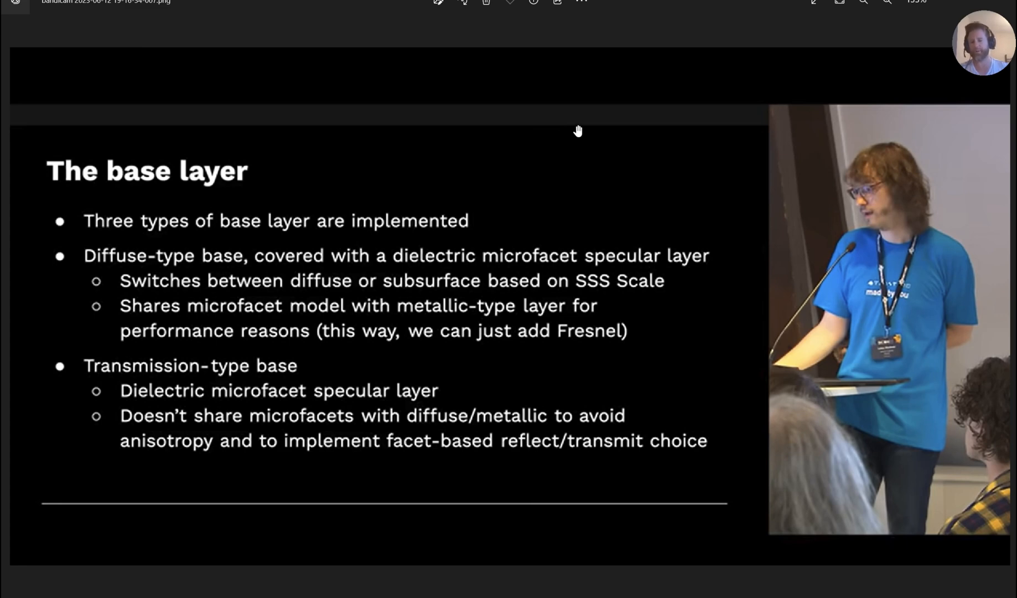
mouse_move(121, 194)
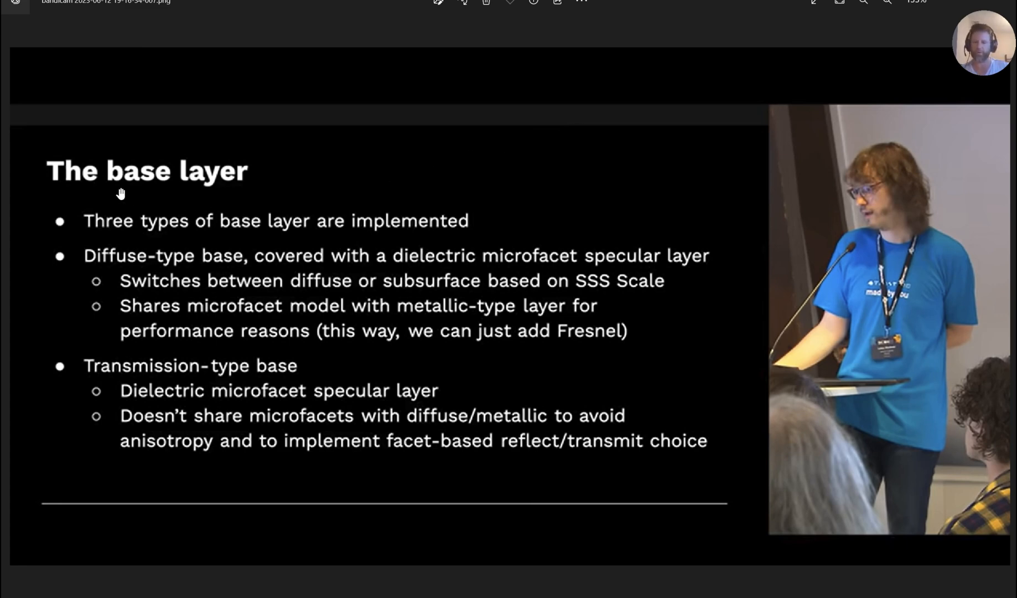
mouse_move(432, 217)
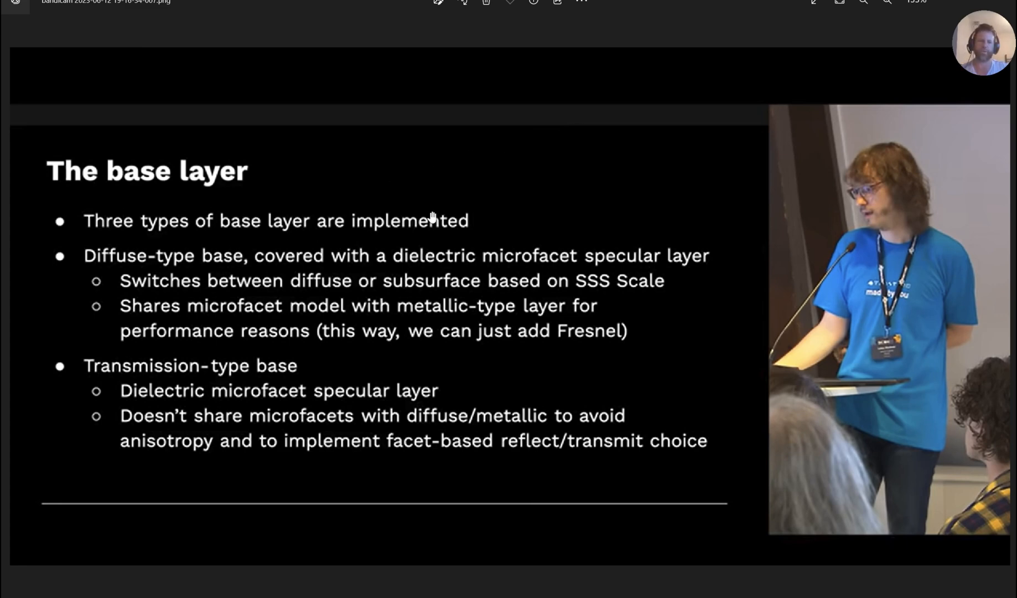
Step: Advance the viewer to the slide describing the three base layer types
click(1008, 306)
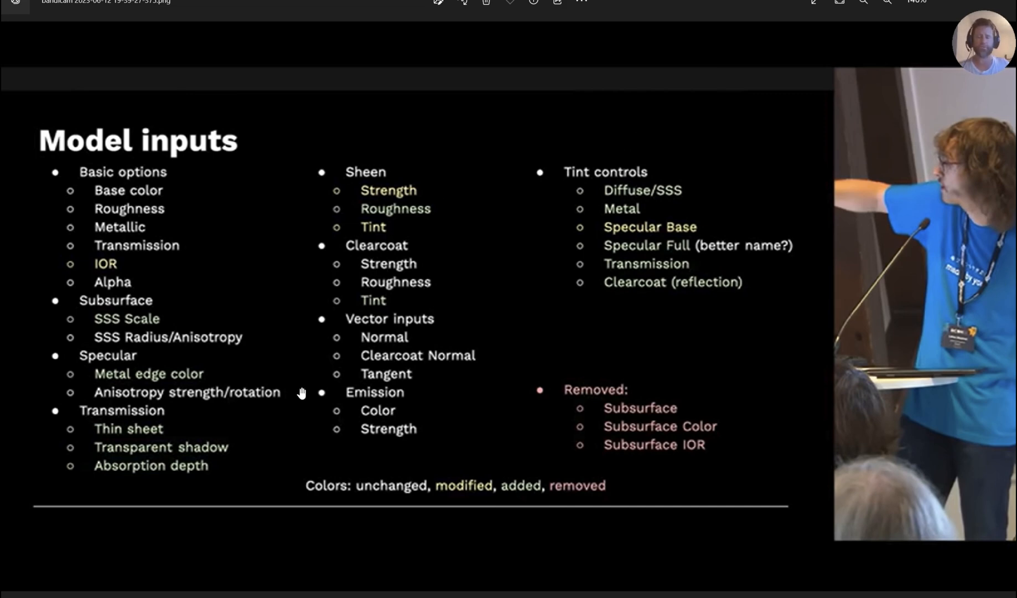
mouse_move(173, 288)
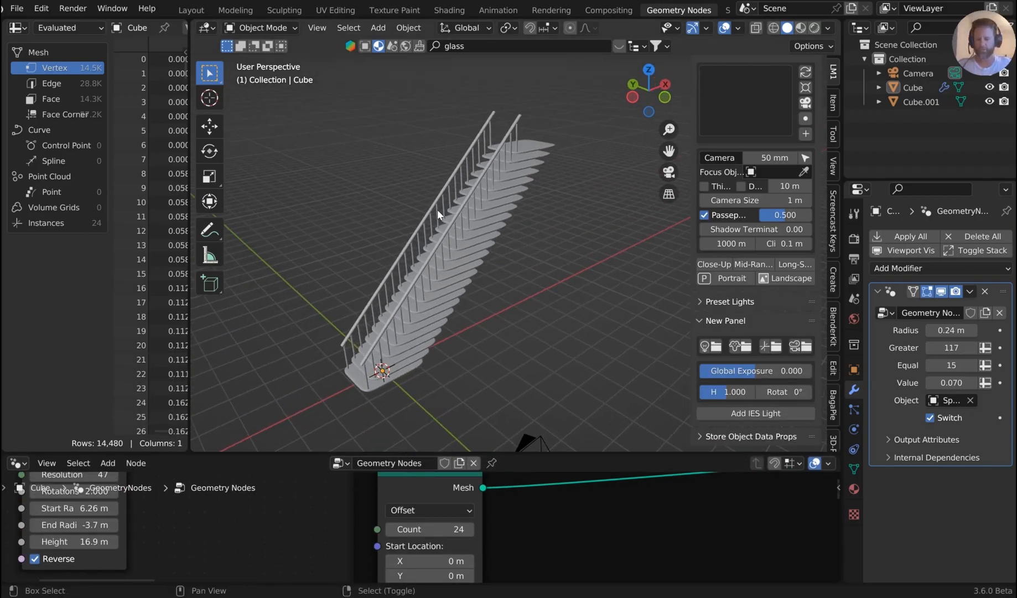
Step: Add a cylinder mesh at the foot of the staircase and edit its geometry
click(378, 27)
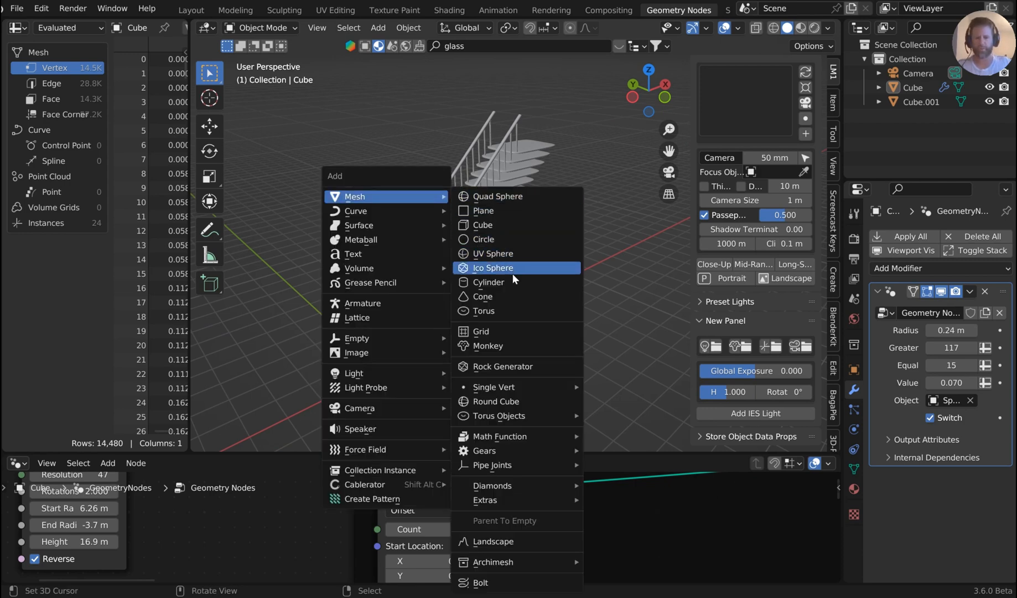
click(489, 281)
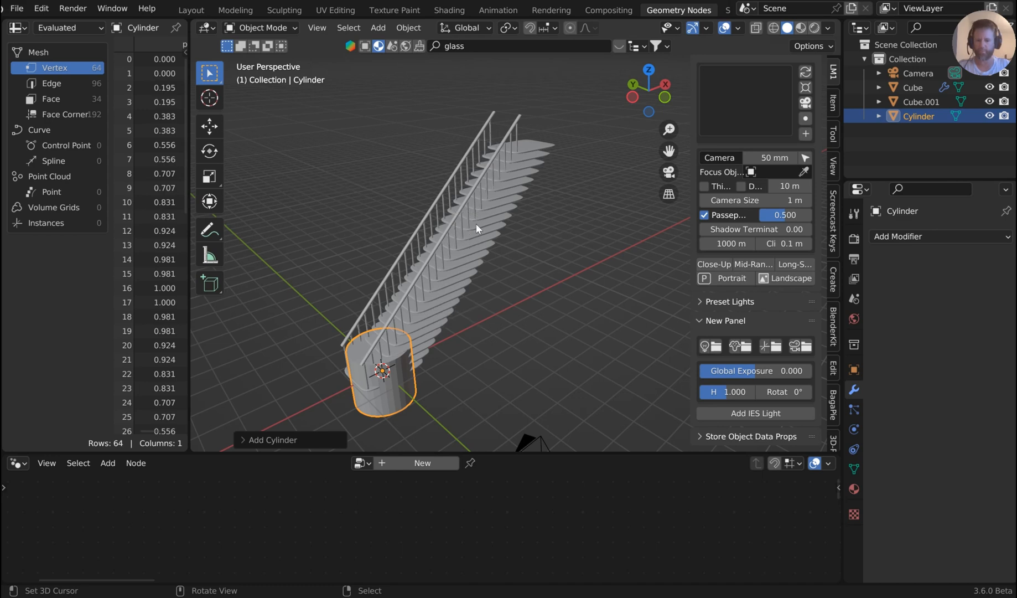
key(Tab)
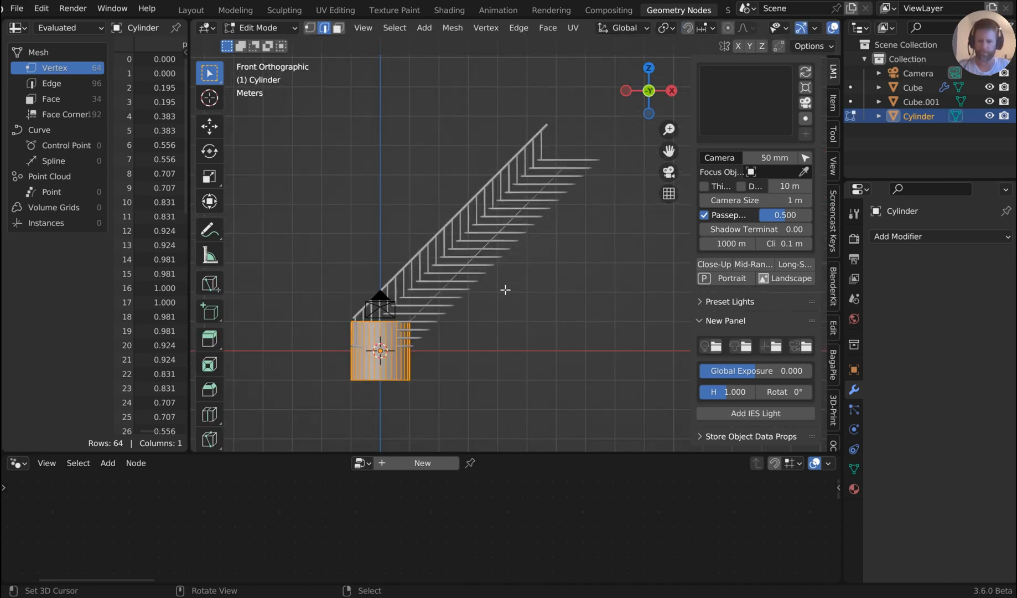
Step: View the staircase from the front and frame the whole slope for tilting
key(g)
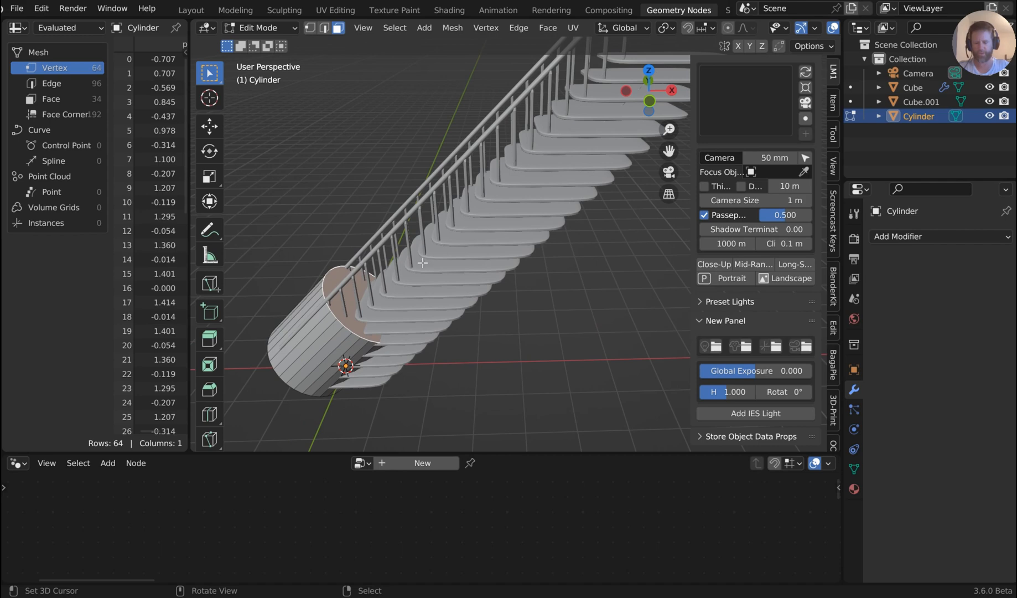
drag(421, 263, 472, 226)
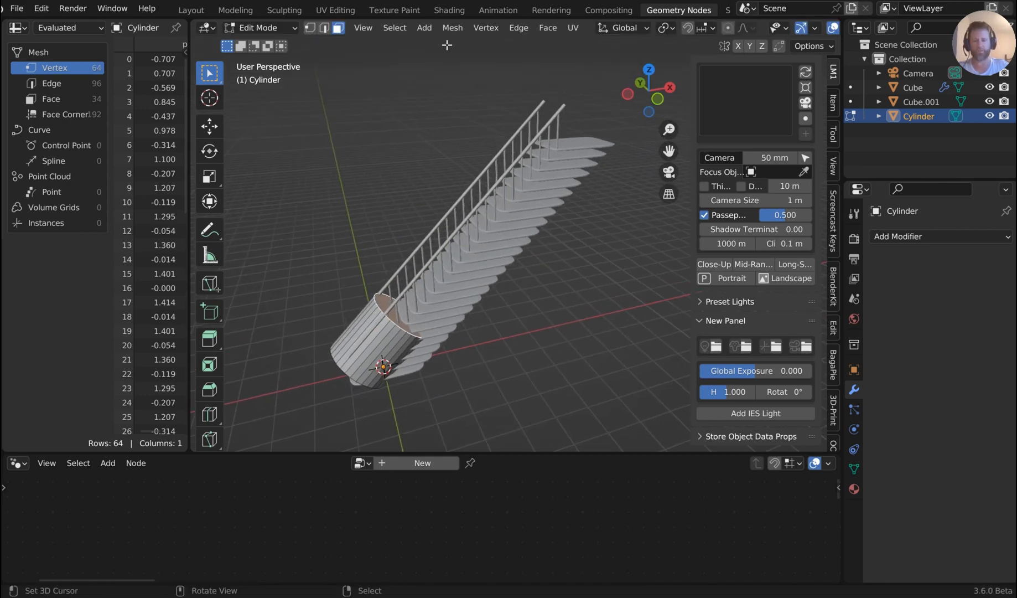
mouse_move(409, 70)
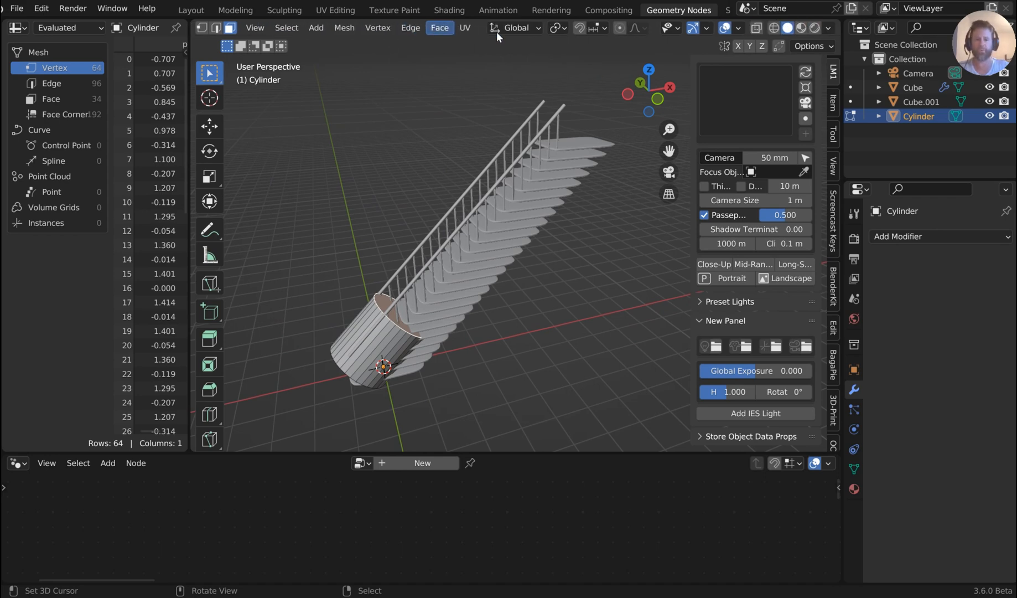
Step: Create a Face orientation from the cylinder's end face and stretch the cylinder along the staircase
click(515, 27)
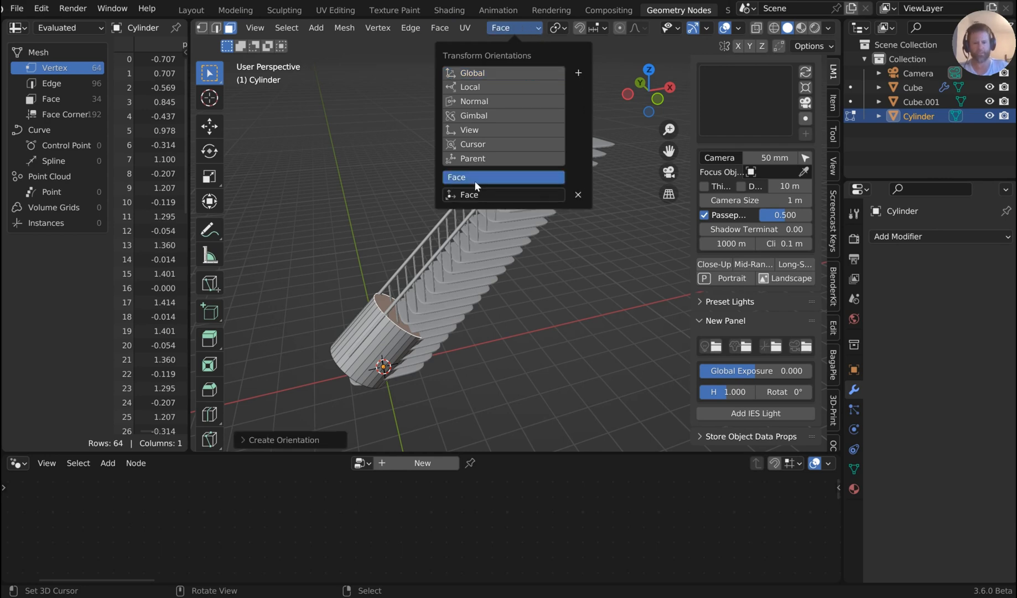
click(456, 176)
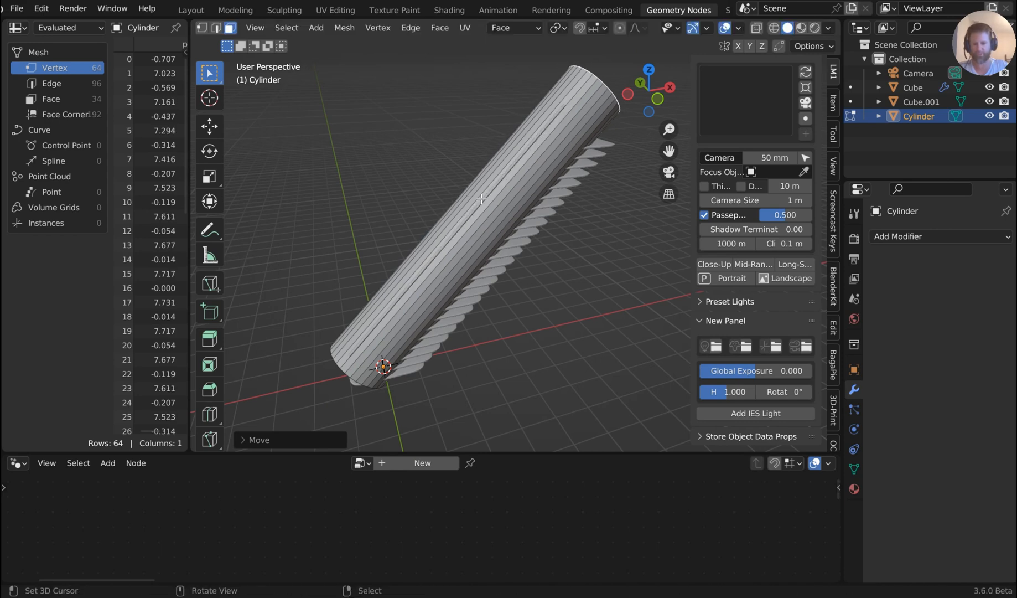
key(s)
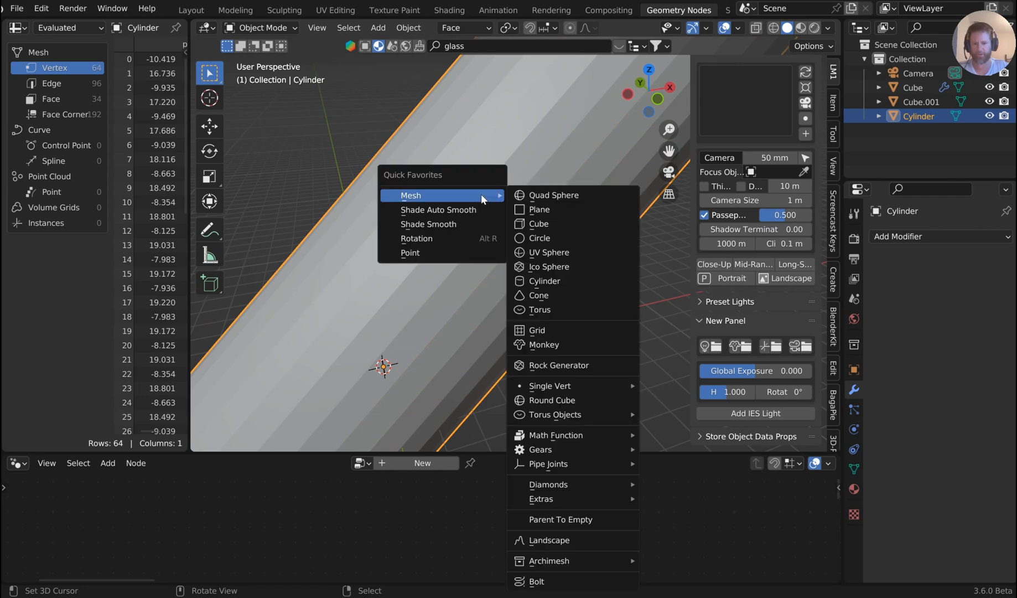
Step: Delete the cylinder's end face and orbit inside the tunnel to look up the stairs
click(428, 224)
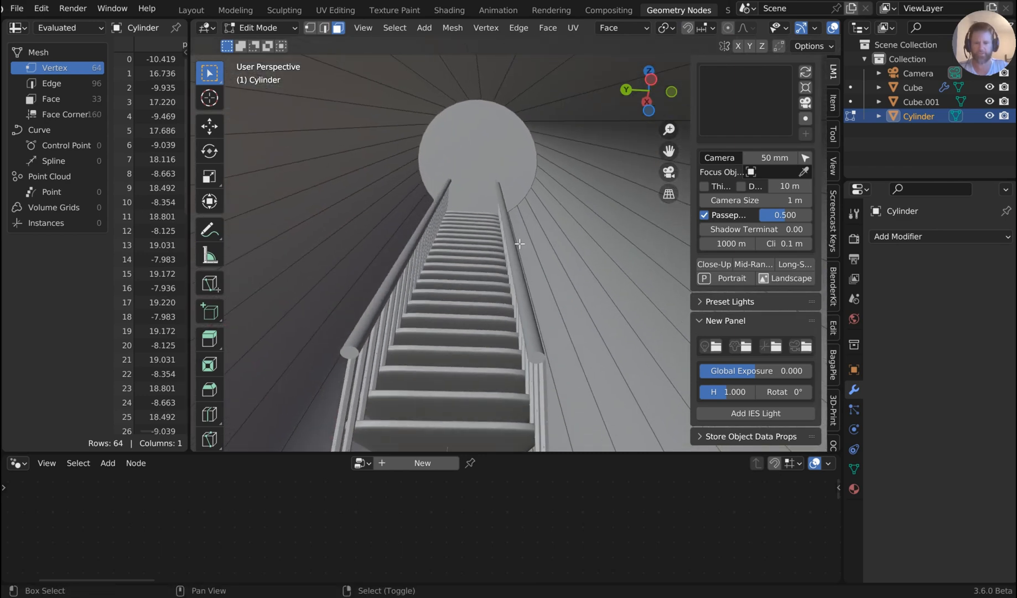
drag(519, 244, 551, 115)
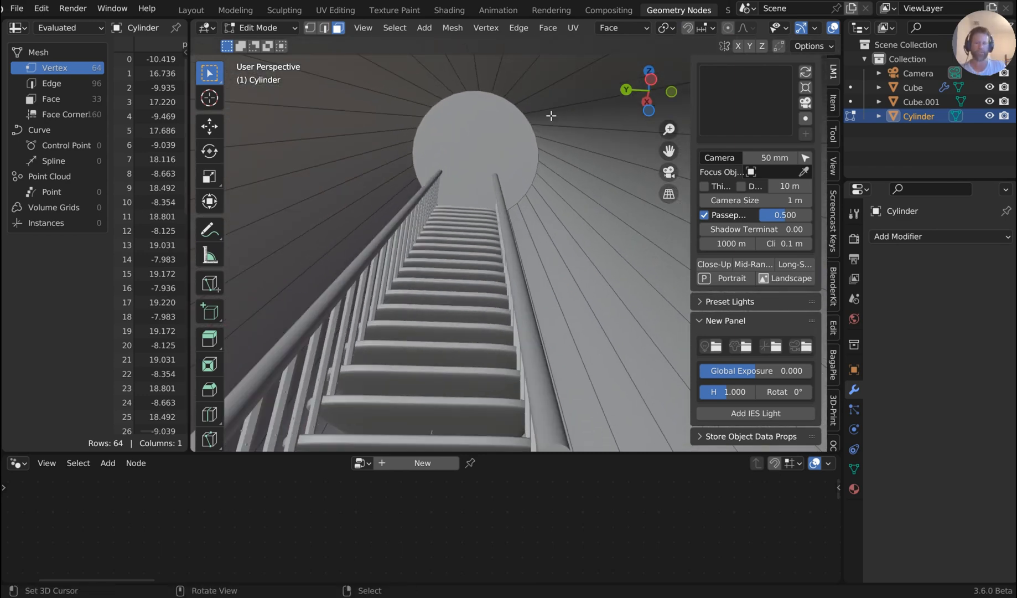